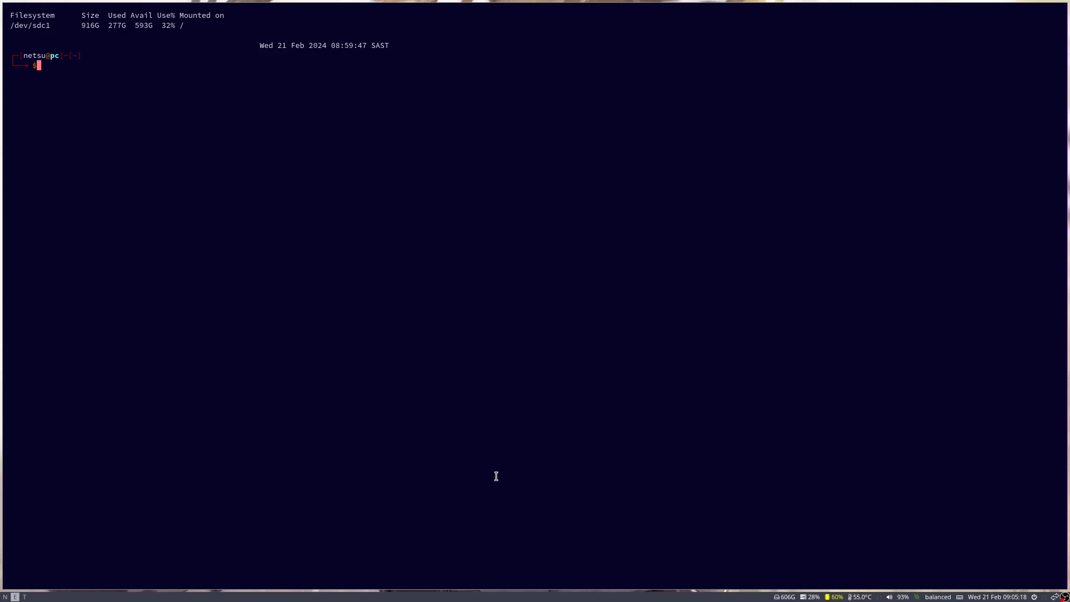
{"action": "mouse_move", "coordinate": [550, 349]}
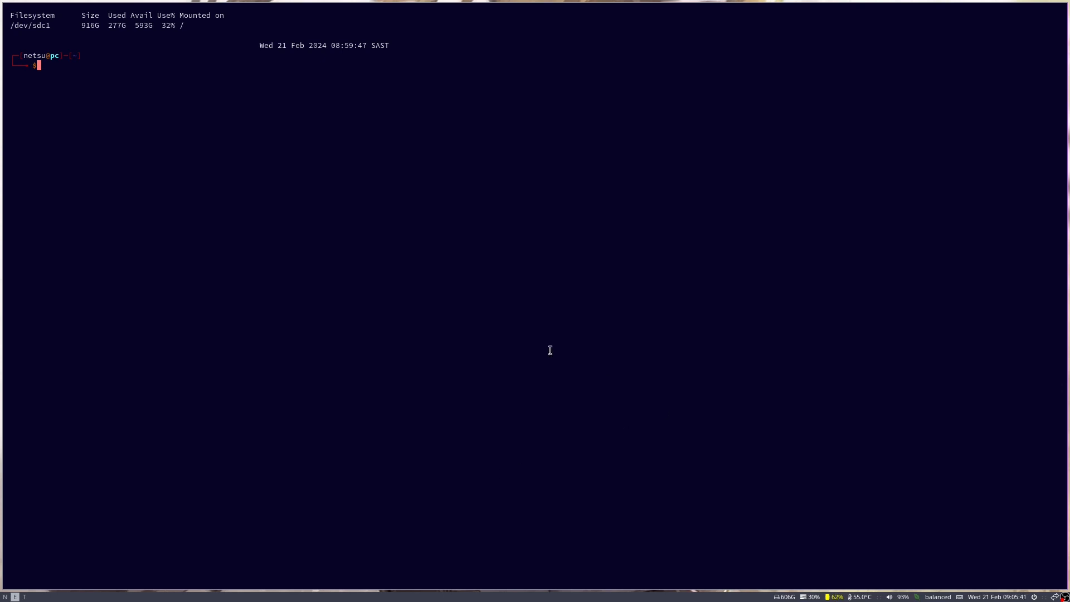
{"action": "mouse_move", "coordinate": [721, 313]}
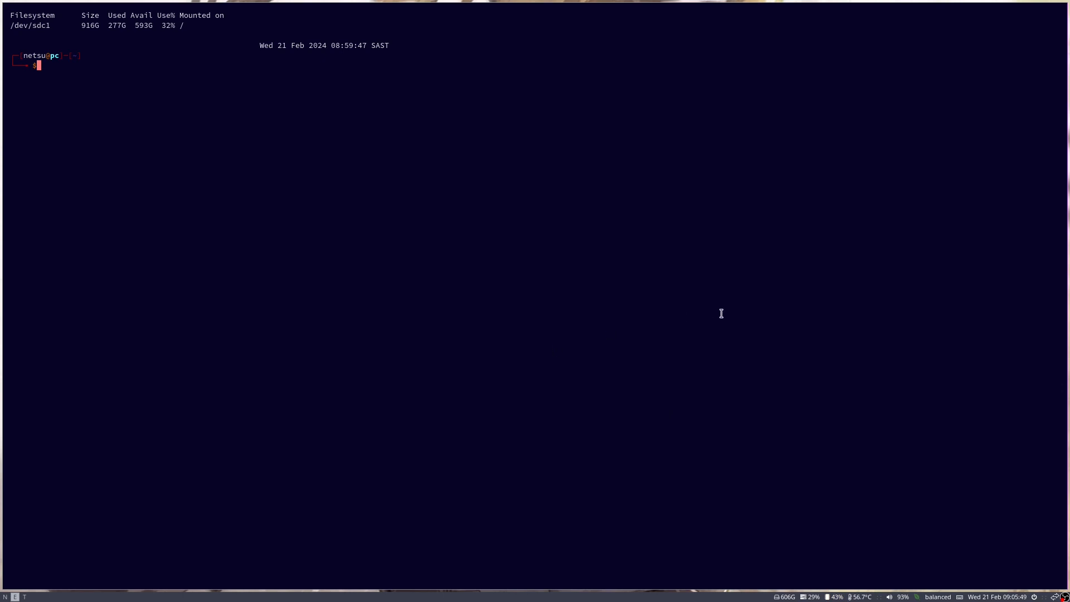
{"action": "mouse_move", "coordinate": [313, 332]}
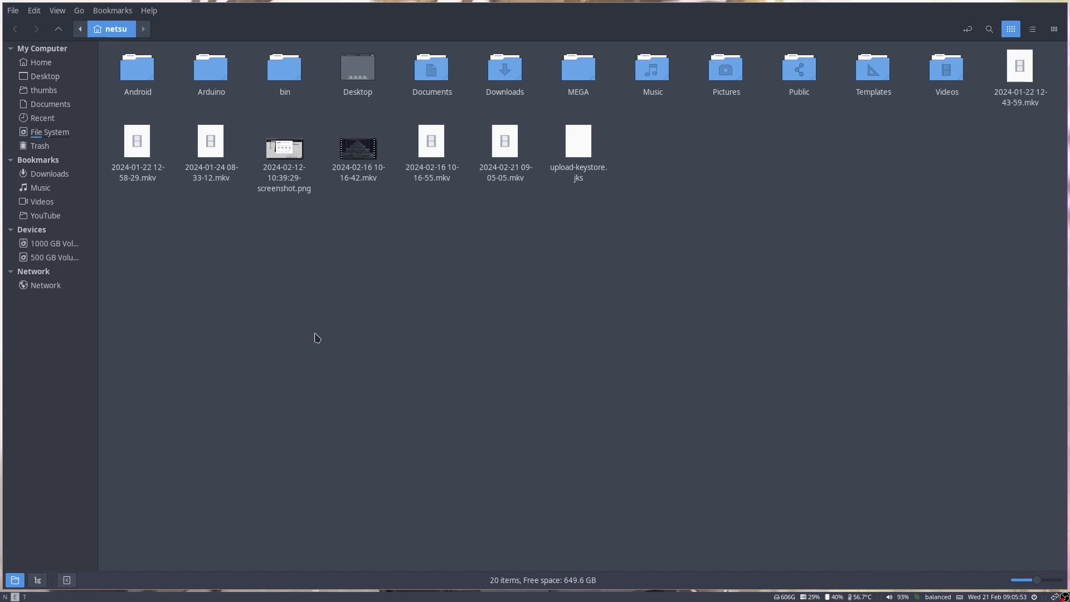
{"action": "mouse_move", "coordinate": [510, 280]}
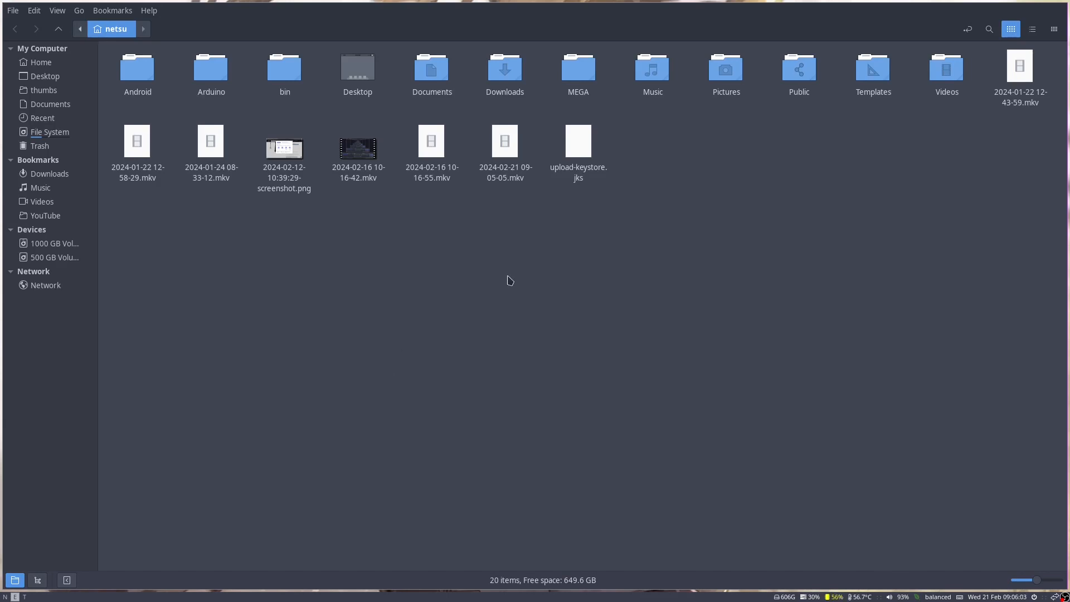
{"action": "mouse_move", "coordinate": [628, 266]}
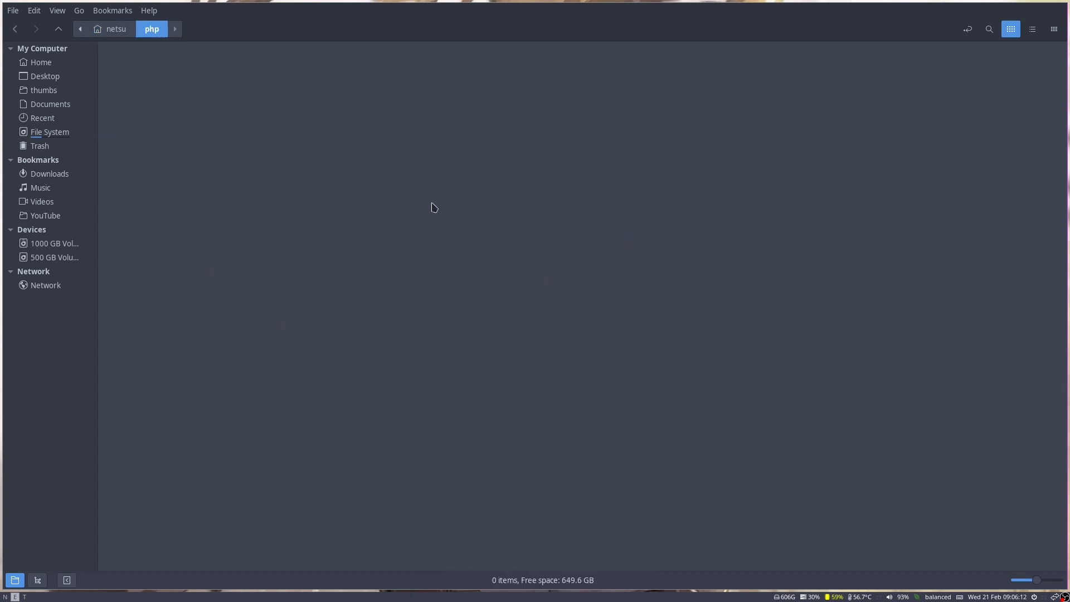
Step: Bring up the context menu in the empty php folder, then dismiss it without choosing anything
{"action": "right_click", "coordinate": [432, 207]}
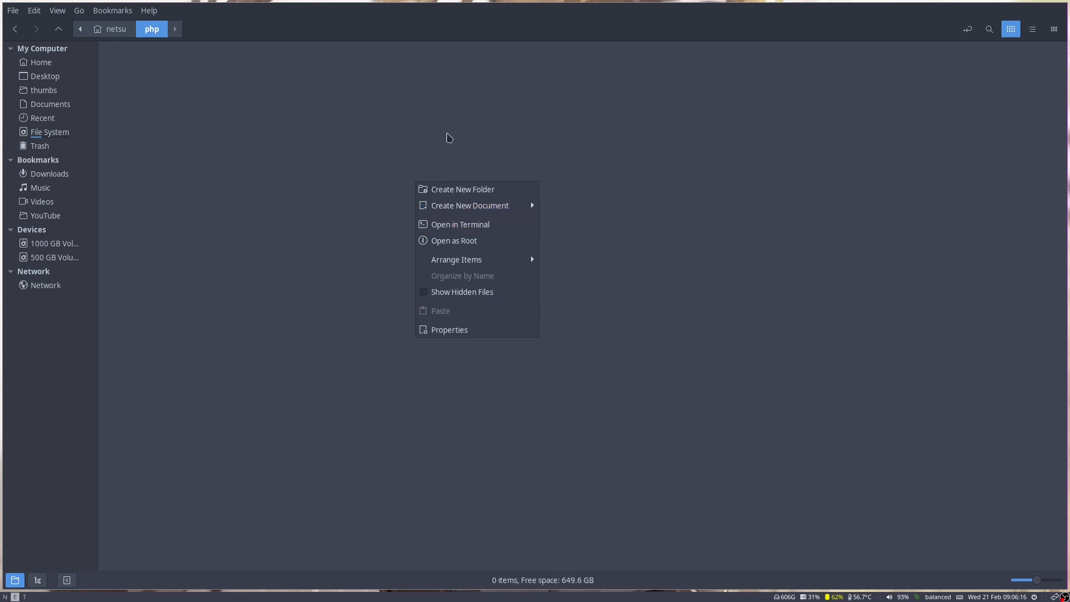
{"action": "left_click", "coordinate": [149, 91]}
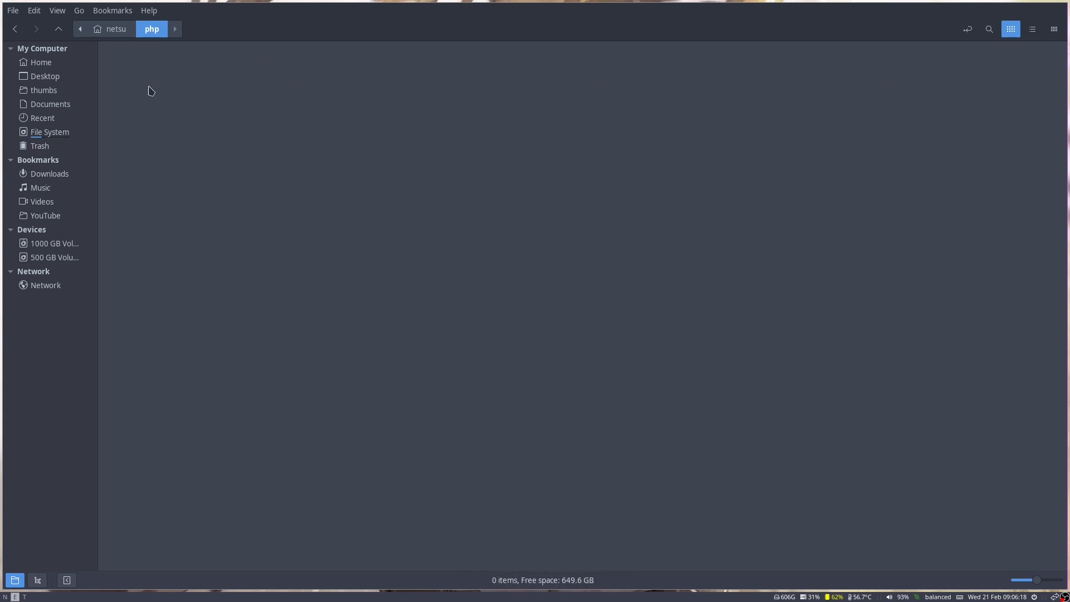
{"action": "mouse_move", "coordinate": [142, 76]}
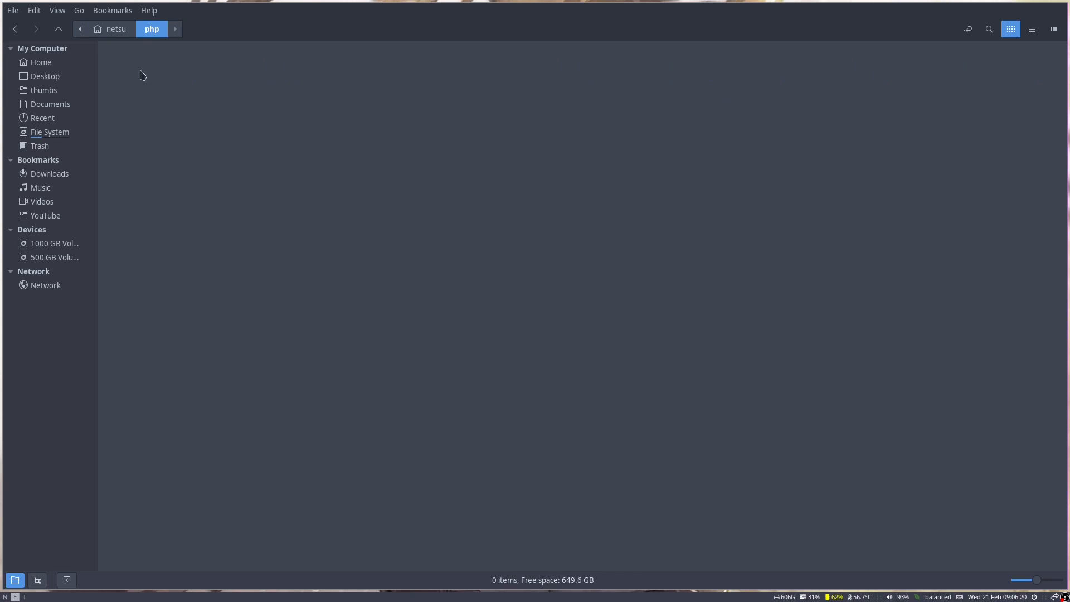
{"action": "mouse_move", "coordinate": [289, 310]}
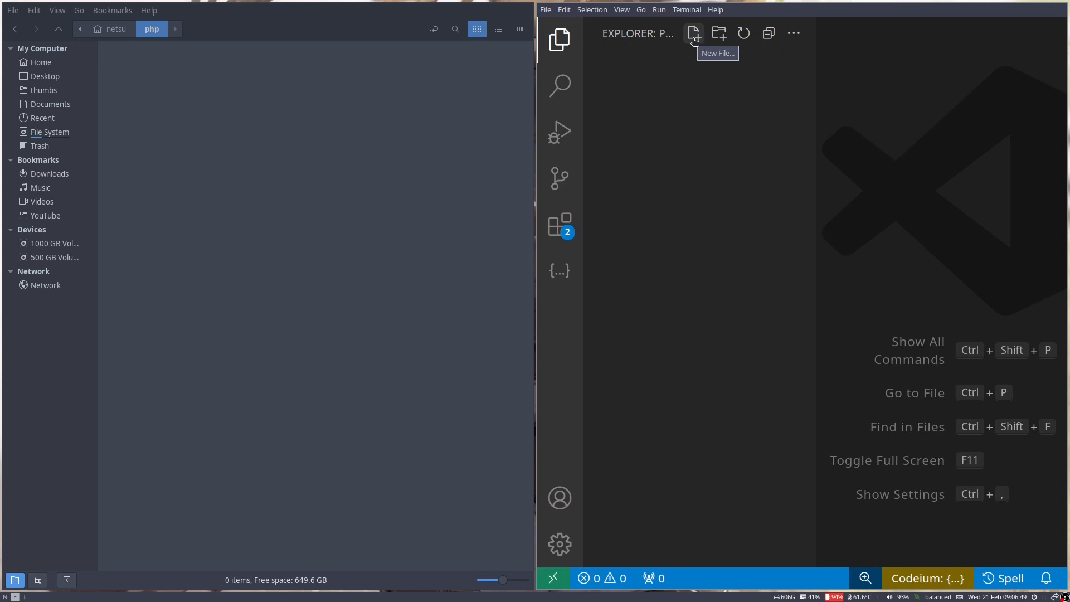
Step: Create index.php and insert the Emmet HTML boilerplate titled My Site
{"action": "left_click", "coordinate": [693, 34]}
{"action": "type", "text": "index.php"}
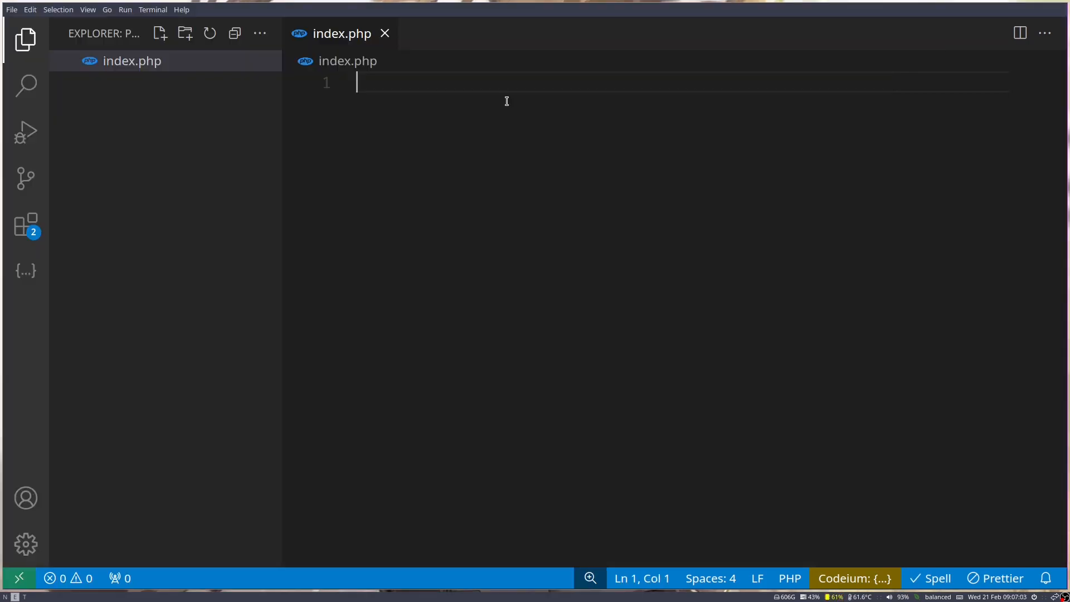
{"action": "type", "text": "hmt"}
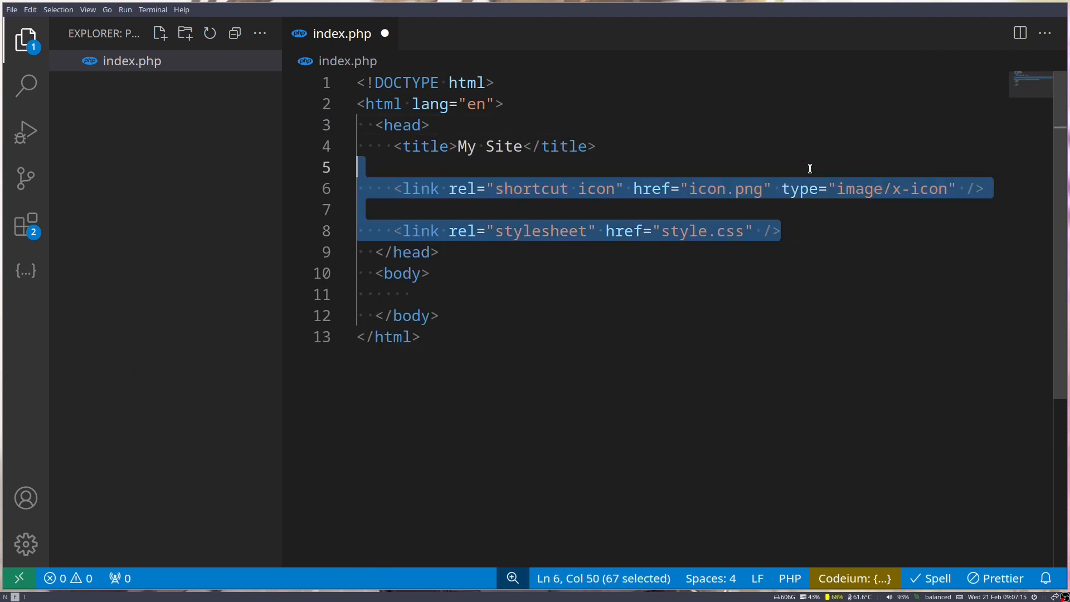
Step: Delete the icon and stylesheet links and add a <?php block echoing "Hello World" in the body
{"action": "key", "text": "Delete"}
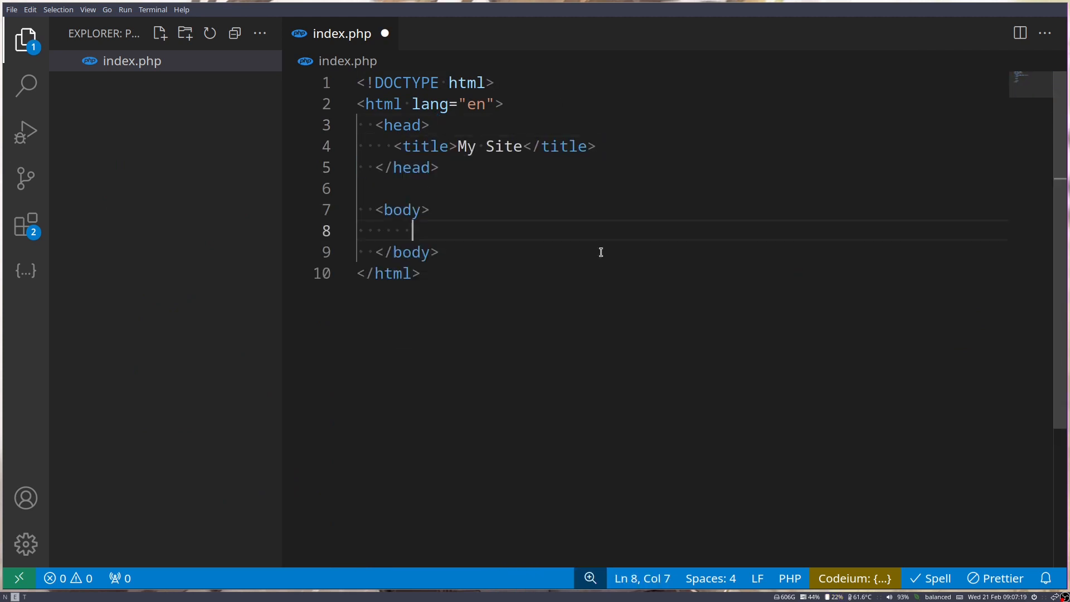
{"action": "type", "text": "<?p"}
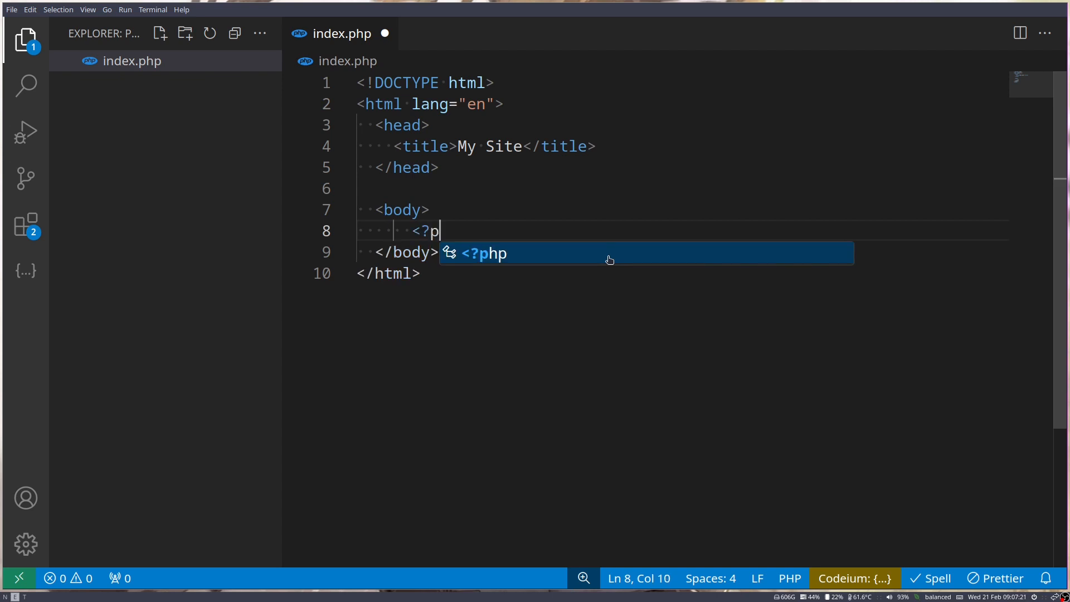
{"action": "key", "text": "Tab"}
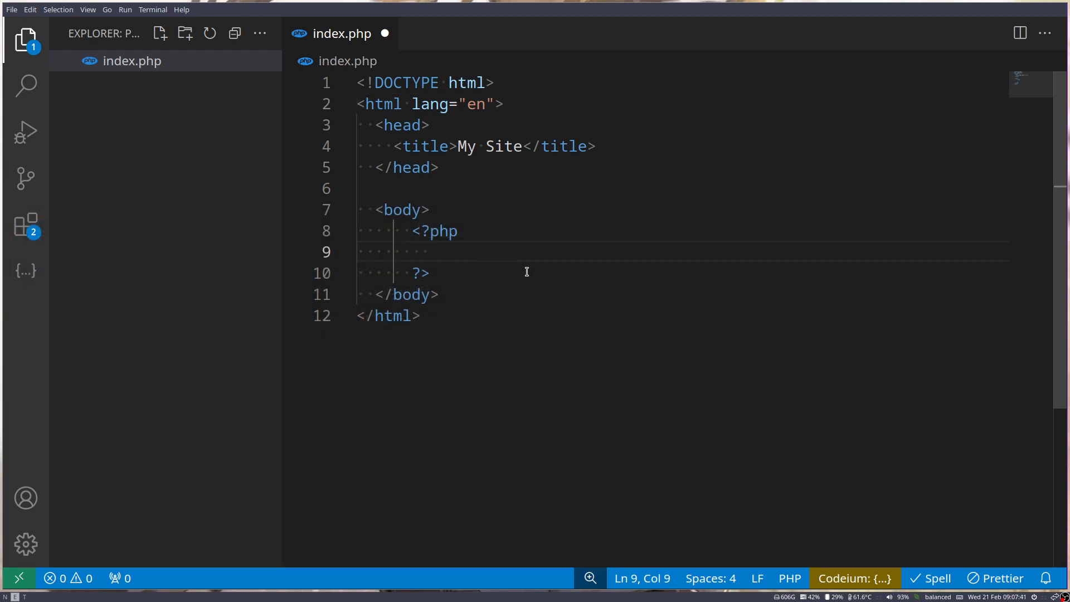
{"action": "type", "text": "echo \"Hel\""}
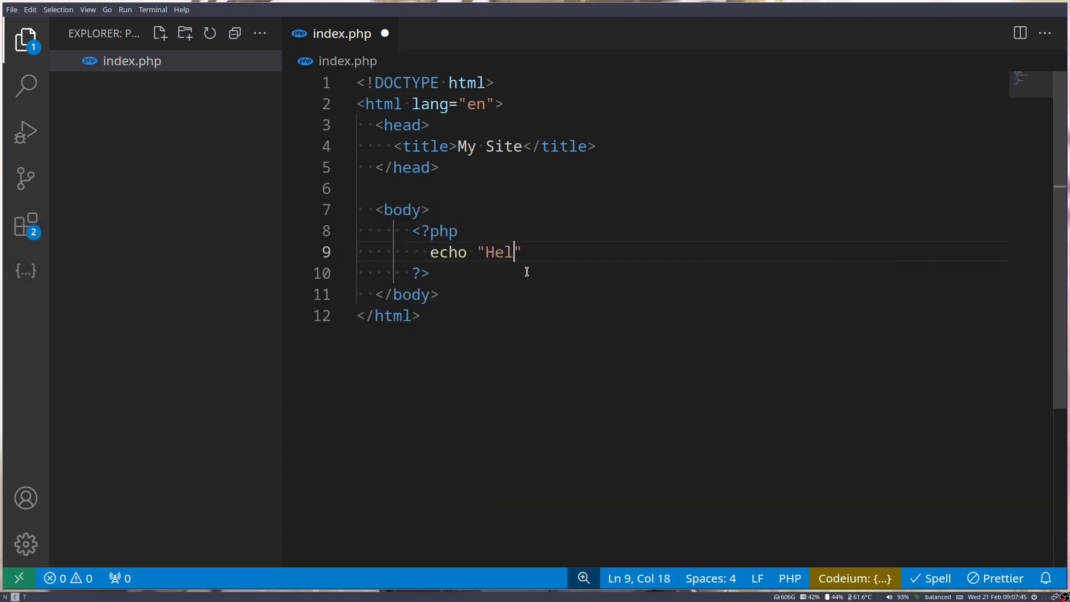
{"action": "type", "text": "lo World"}
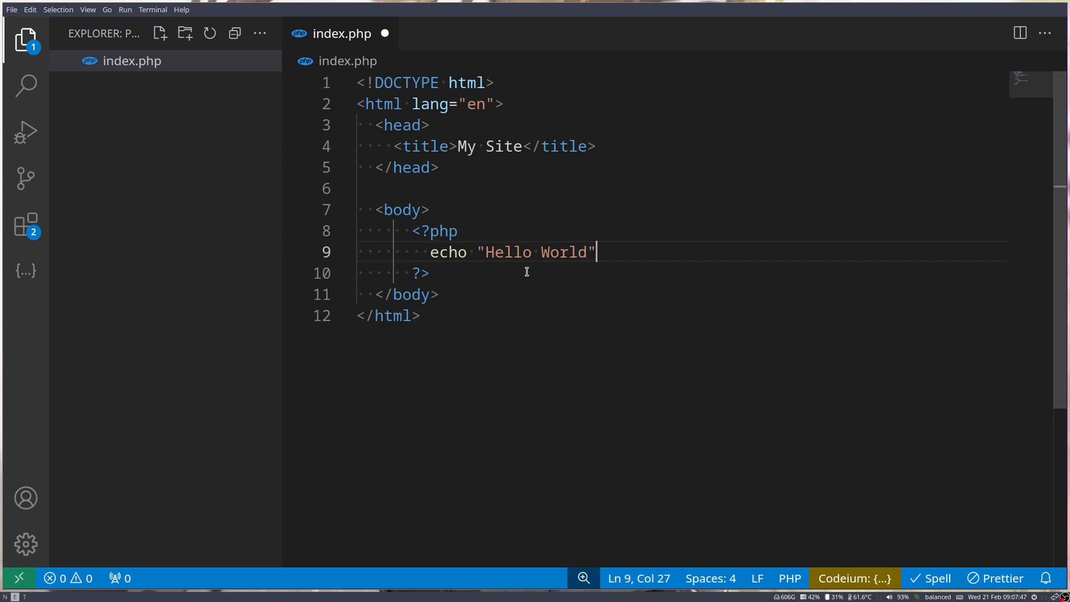
{"action": "type", "text": ";"}
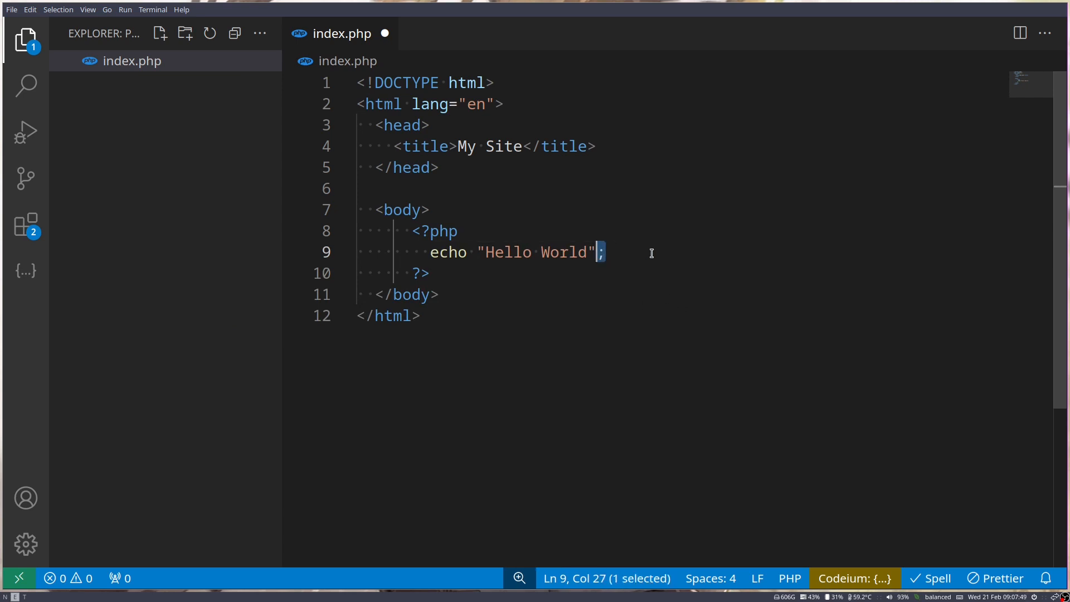
{"action": "left_click", "coordinate": [12, 9]}
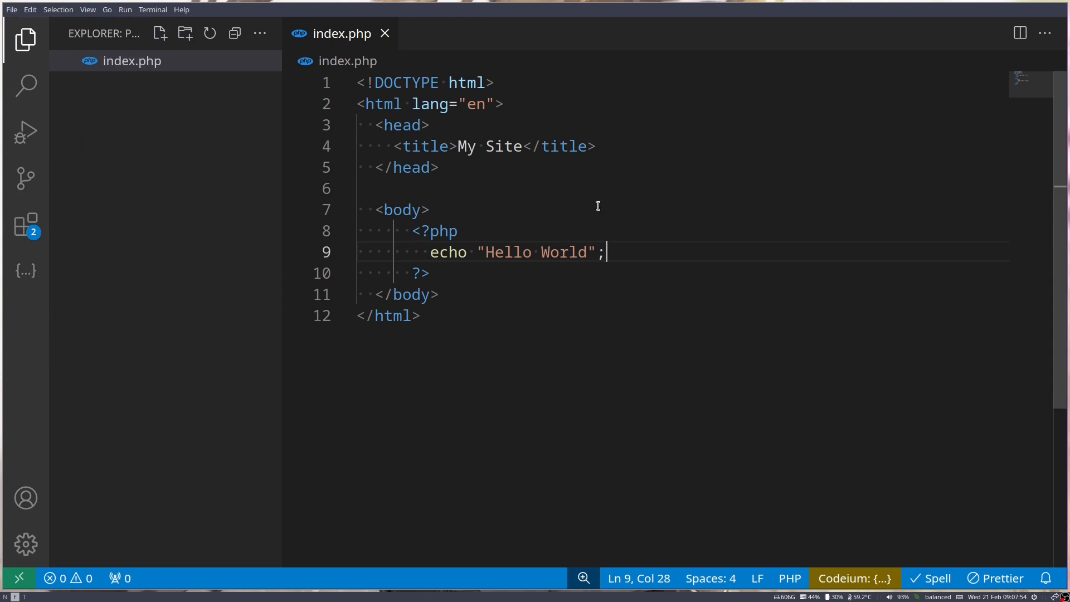
{"action": "mouse_move", "coordinate": [427, 286]}
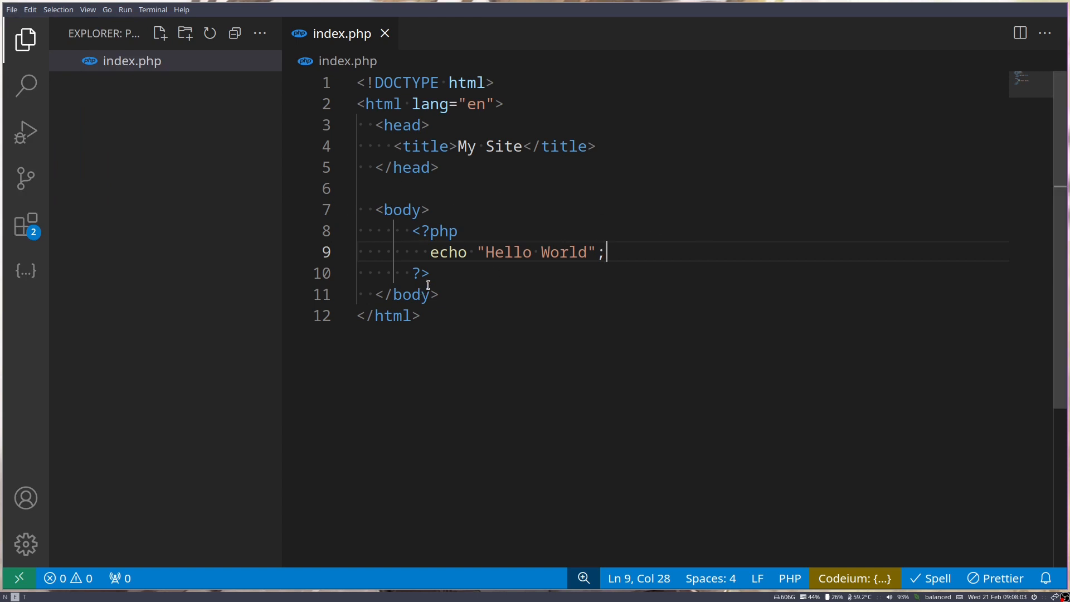
{"action": "mouse_move", "coordinate": [553, 252]}
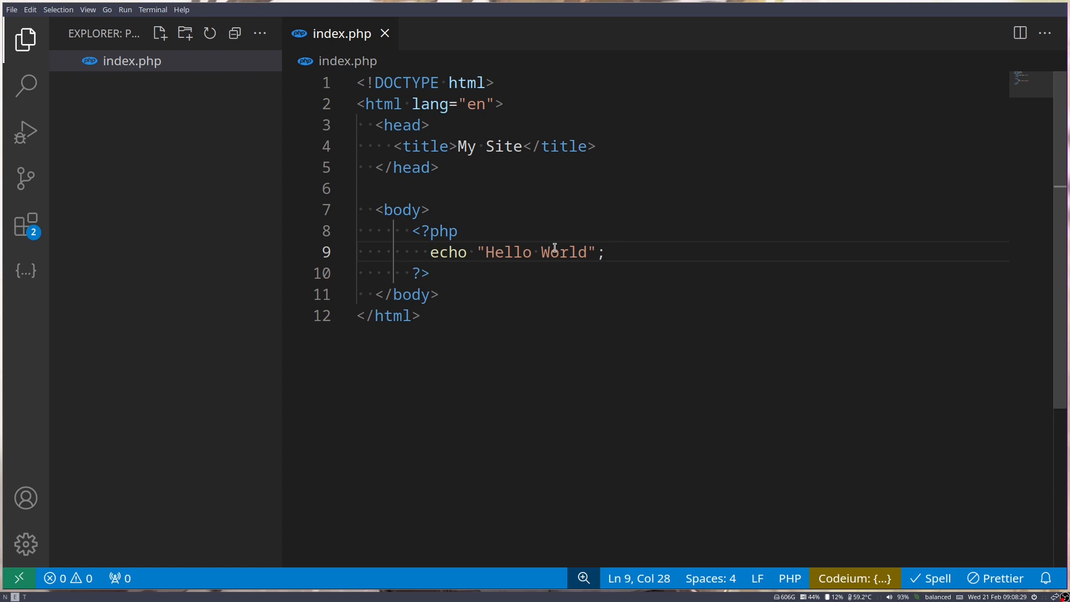
Step: Open a new integrated terminal in the php folder and search packages with pacman -Ss
{"action": "left_click", "coordinate": [152, 9]}
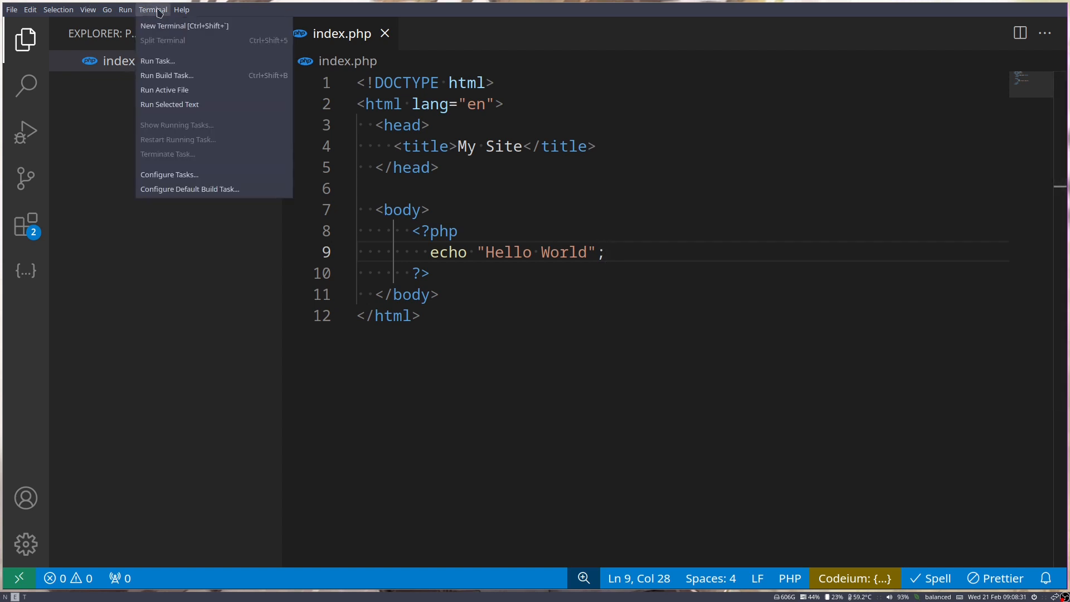
{"action": "left_click", "coordinate": [183, 25]}
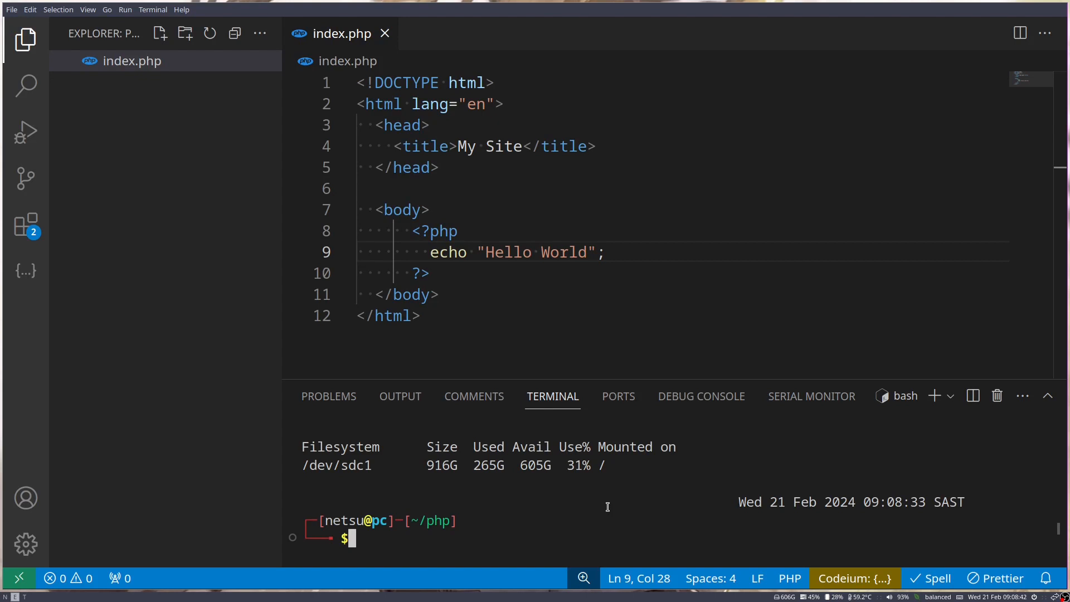
{"action": "type", "text": "pacman -SS"}
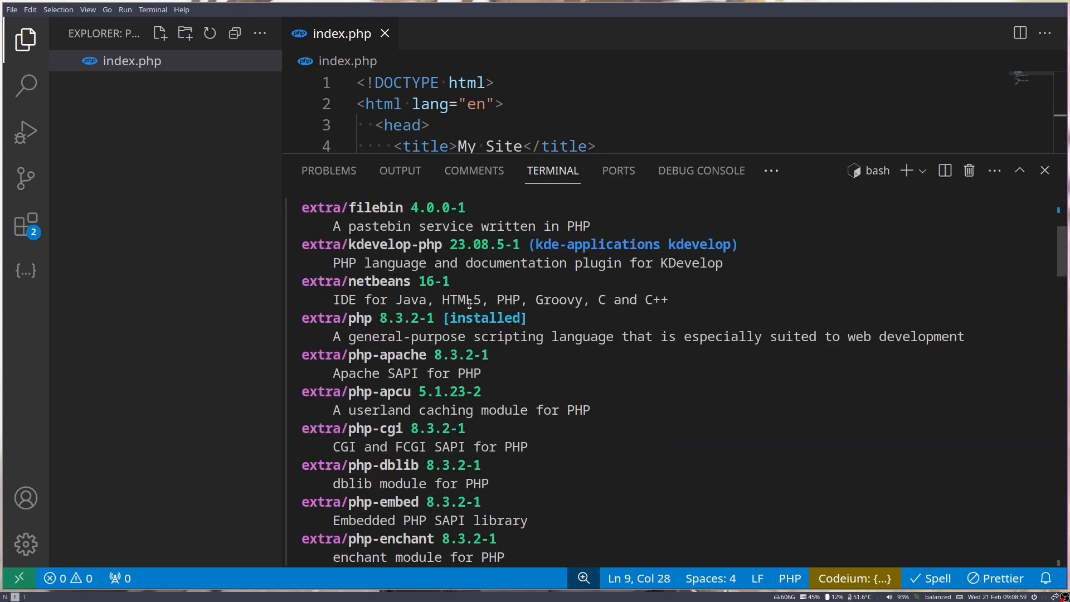
Step: Run sudo pacman -S php, enter the password, and decline reinstalling with n
{"action": "double_click", "coordinate": [360, 318]}
{"action": "type", "text": "pa"}
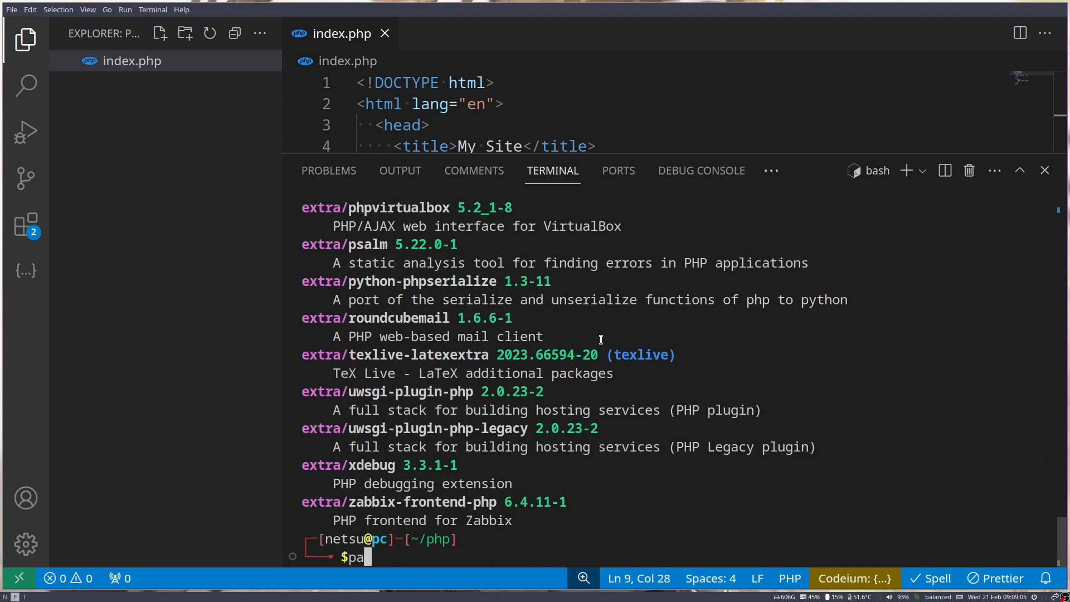
{"action": "type", "text": "udo pacman"}
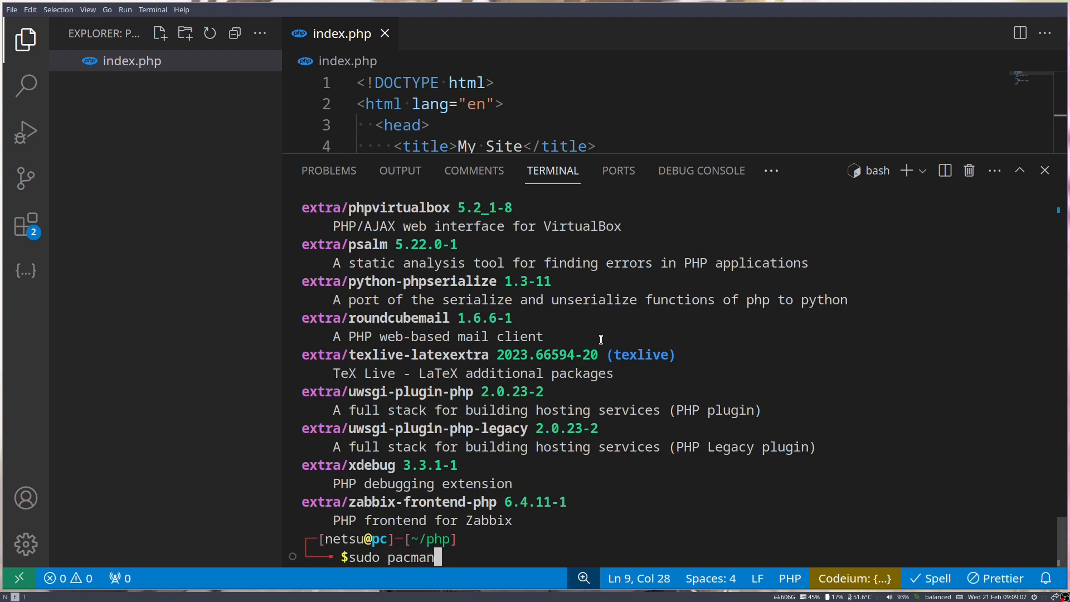
{"action": "type", "text": "-S php"}
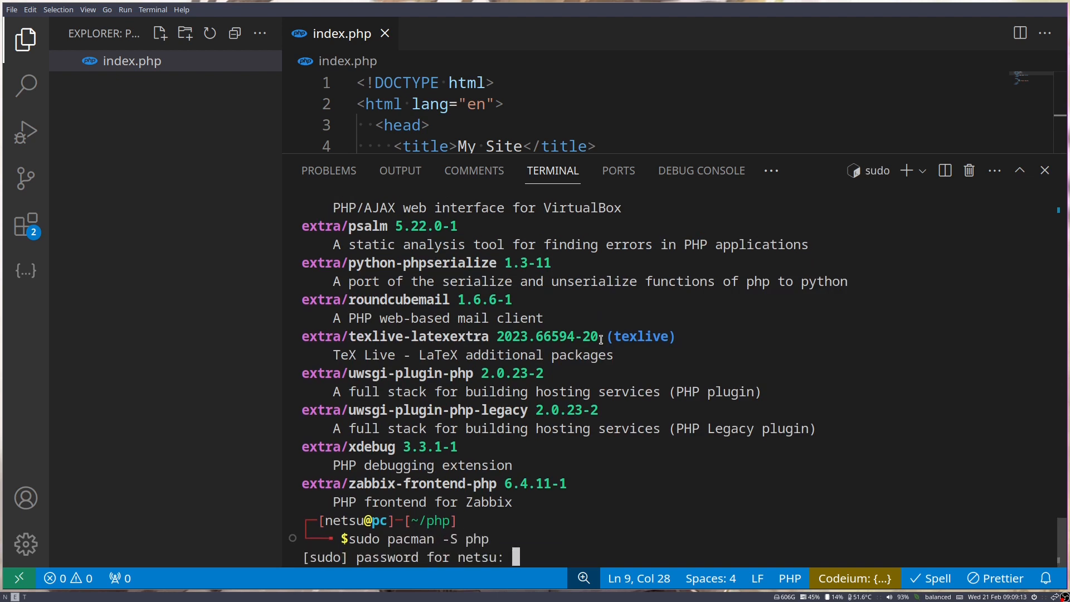
{"action": "key", "text": "Enter"}
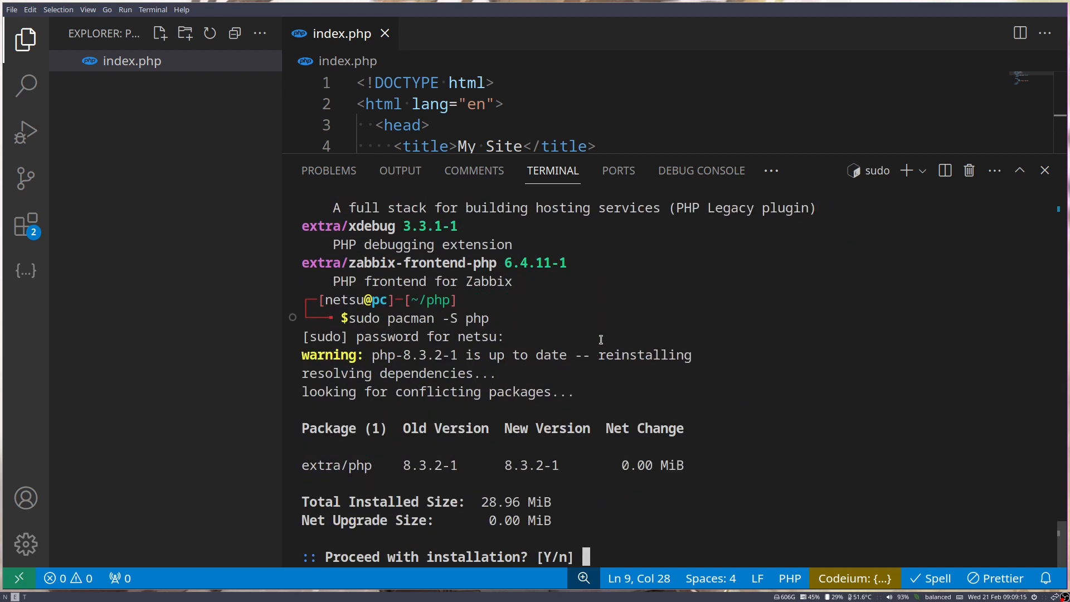
{"action": "type", "text": "n"}
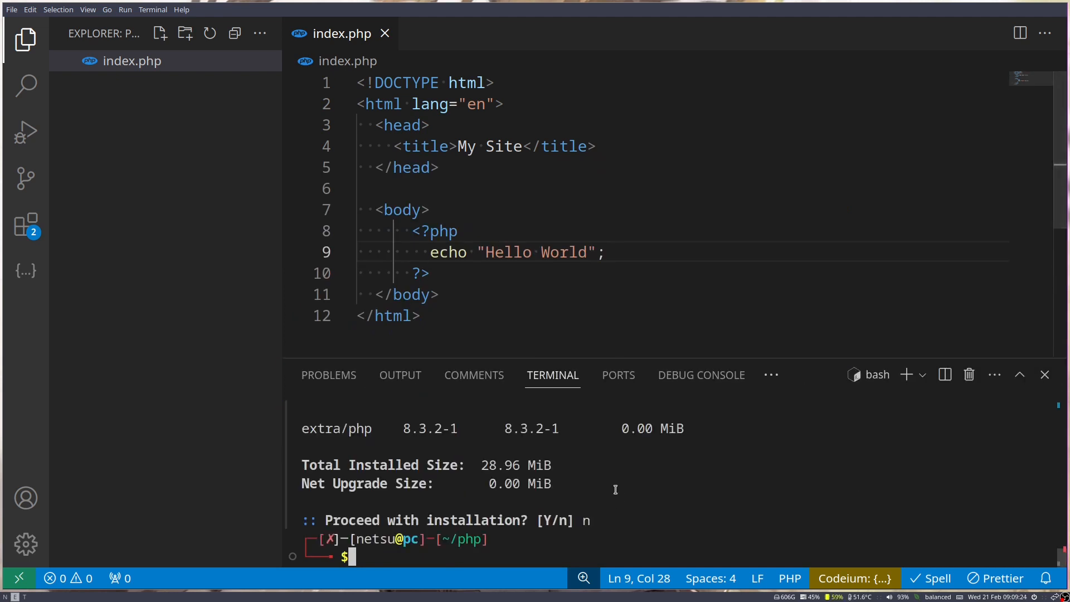
Step: Start php -S localhost:3000 and select the 3000 port number to copy
{"action": "type", "text": "php -S localhost:3000"}
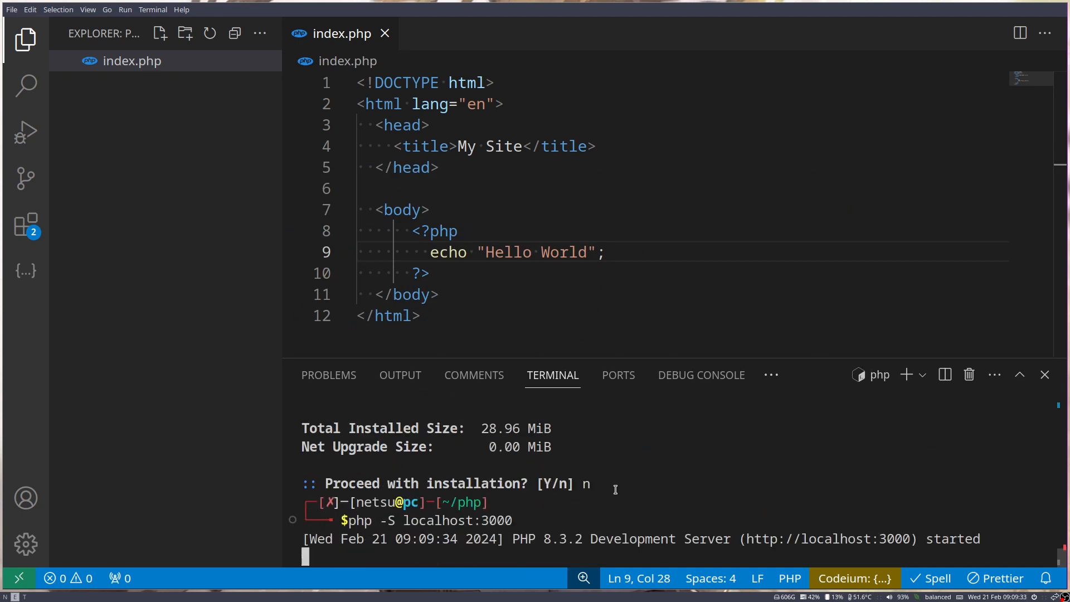
{"action": "double_click", "coordinate": [435, 520]}
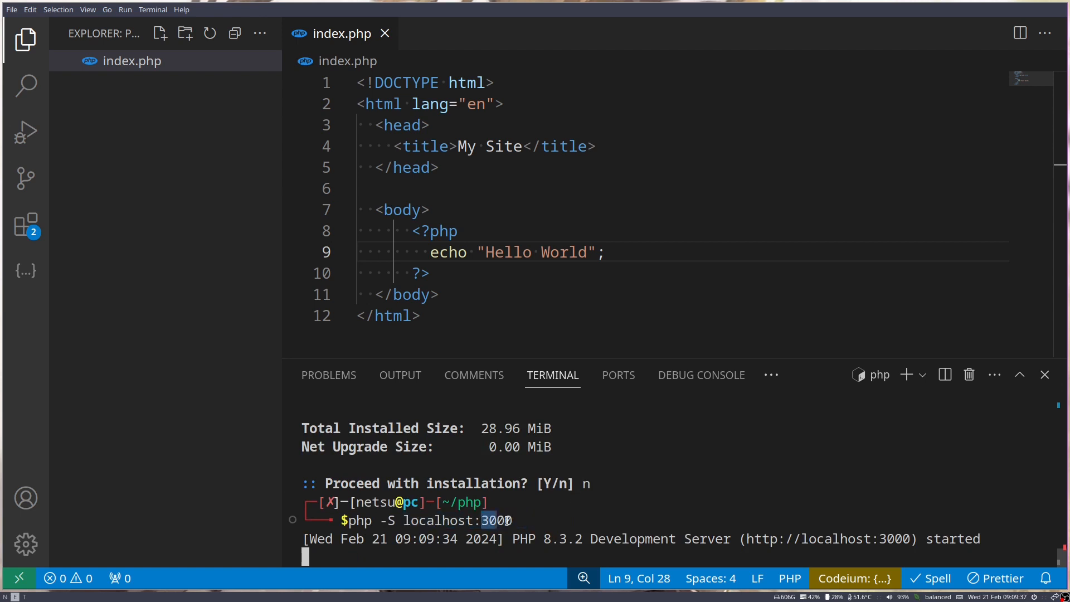
{"action": "double_click", "coordinate": [497, 520]}
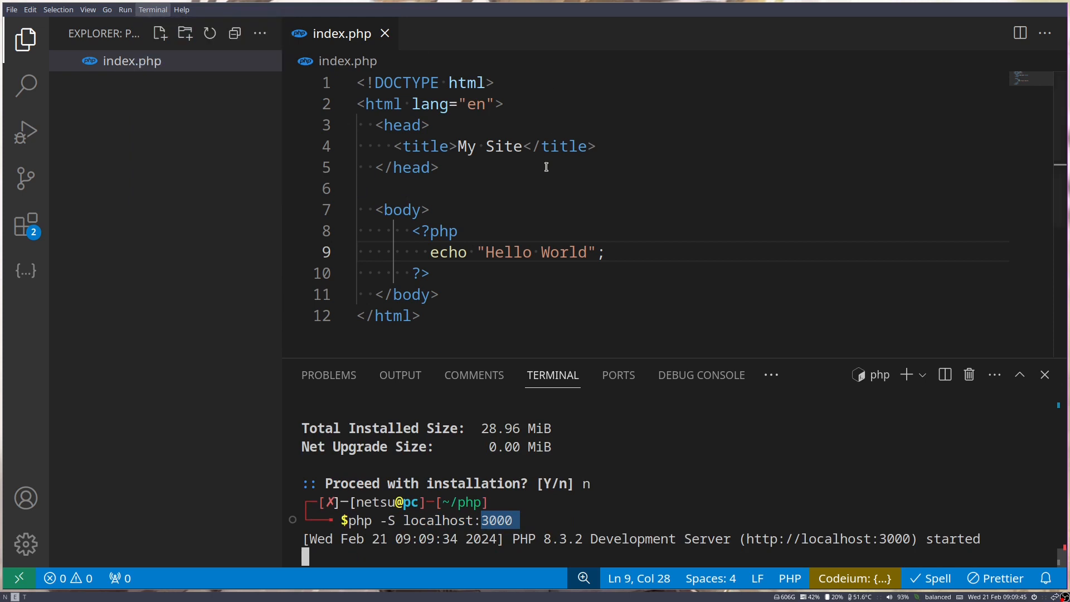
{"action": "mouse_move", "coordinate": [851, 484]}
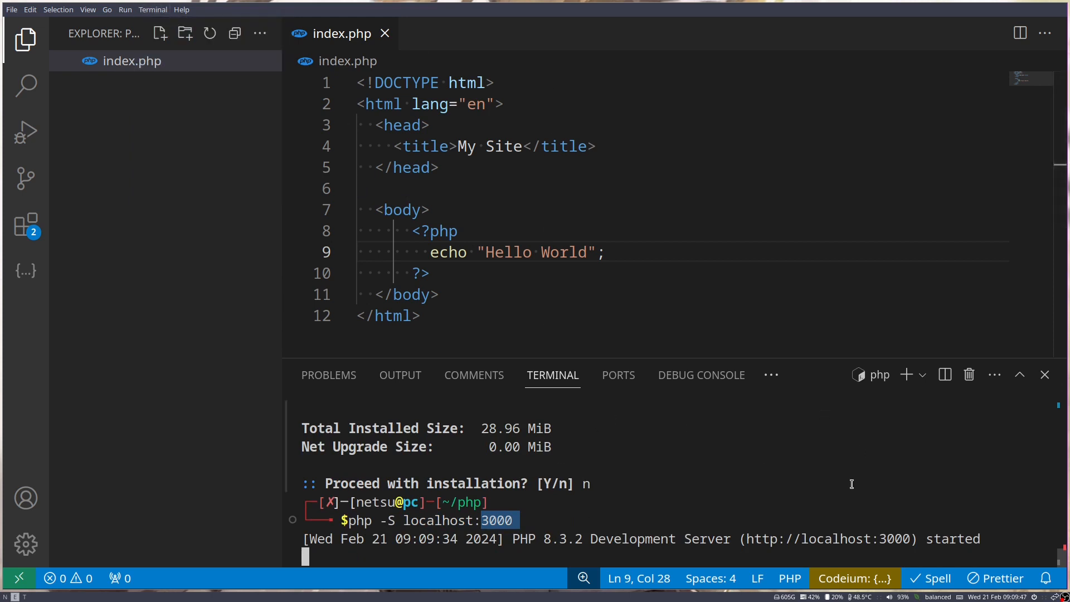
{"action": "mouse_move", "coordinate": [827, 538]}
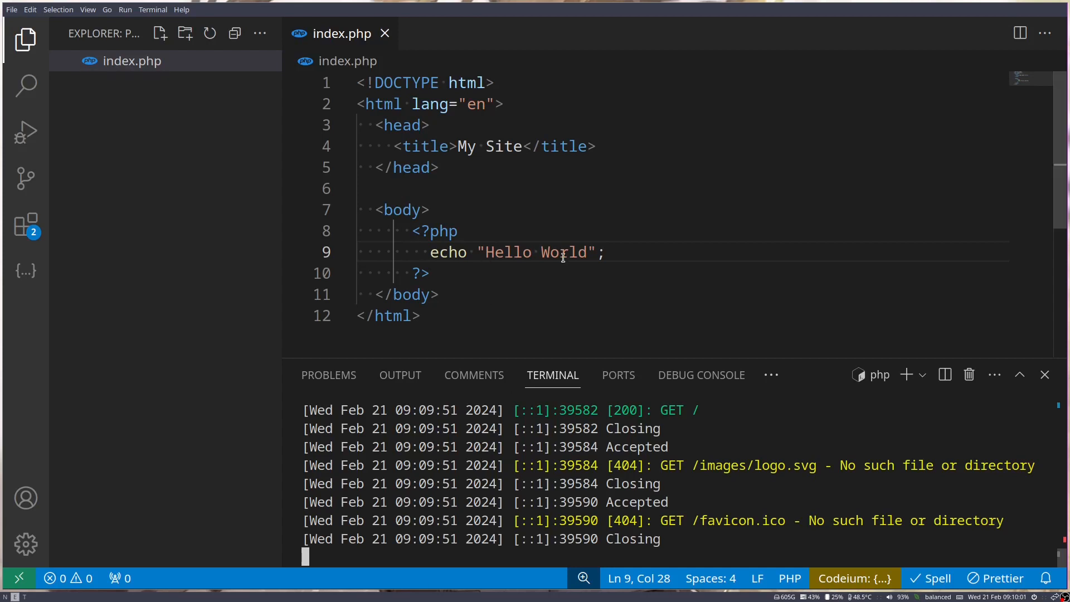
Step: Replace the "Hello World" string on line 9 with phpversion() and bring up Extensions
{"action": "double_click", "coordinate": [537, 252]}
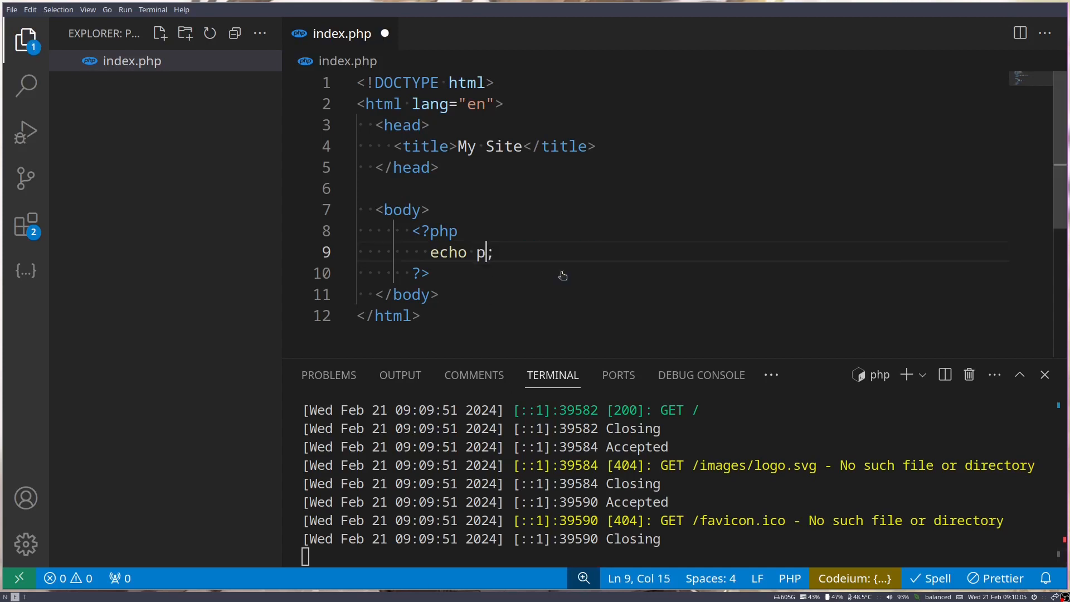
{"action": "type", "text": "hpversion()"}
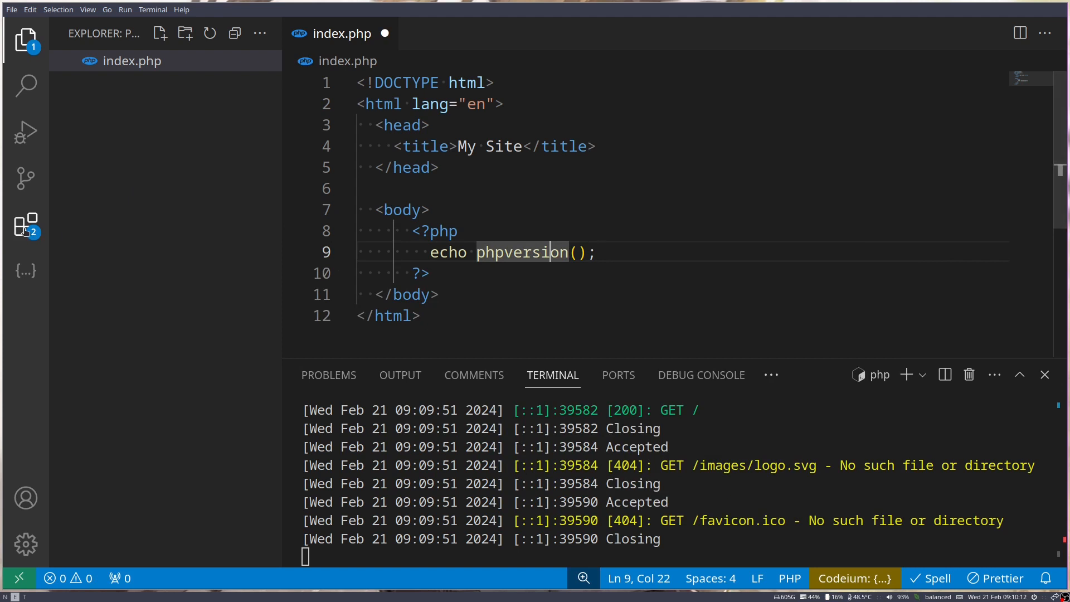
{"action": "left_click", "coordinate": [27, 225]}
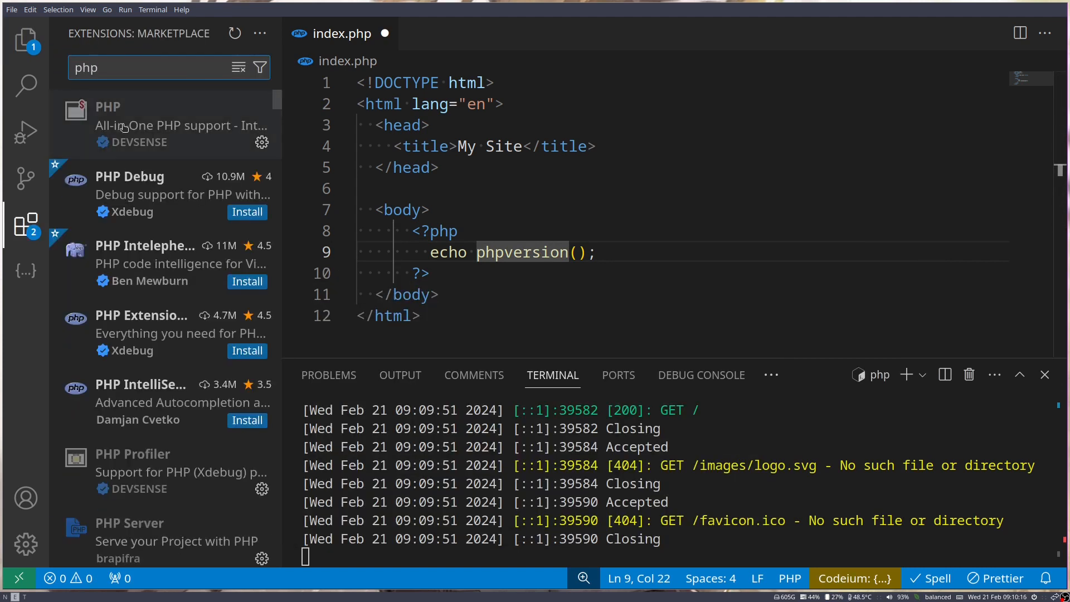
{"action": "mouse_move", "coordinate": [25, 39]}
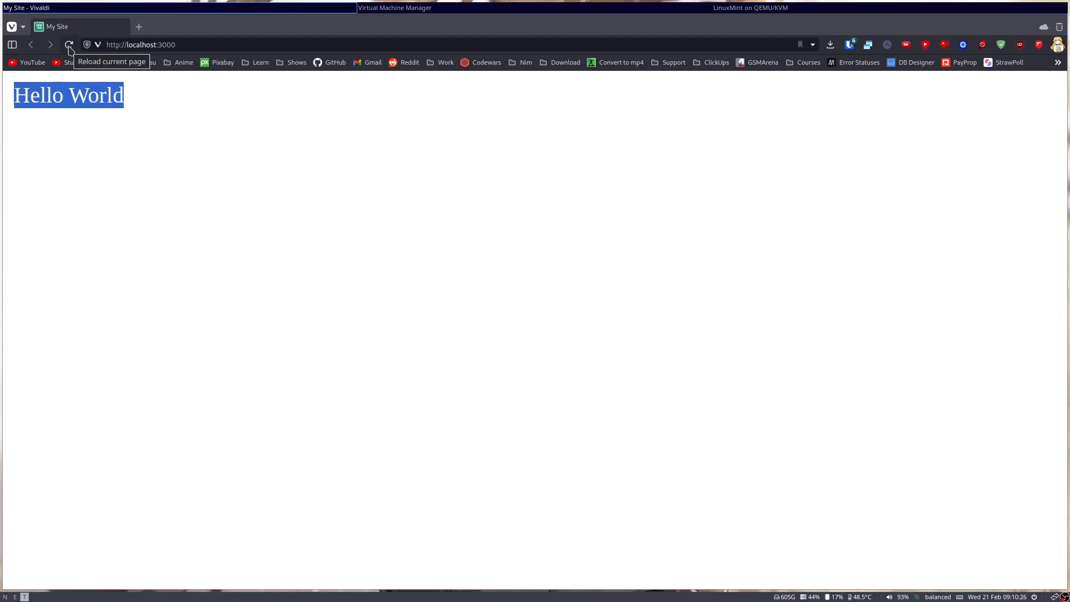
Step: Reload the localhost site page in the browser
{"action": "left_click", "coordinate": [68, 45]}
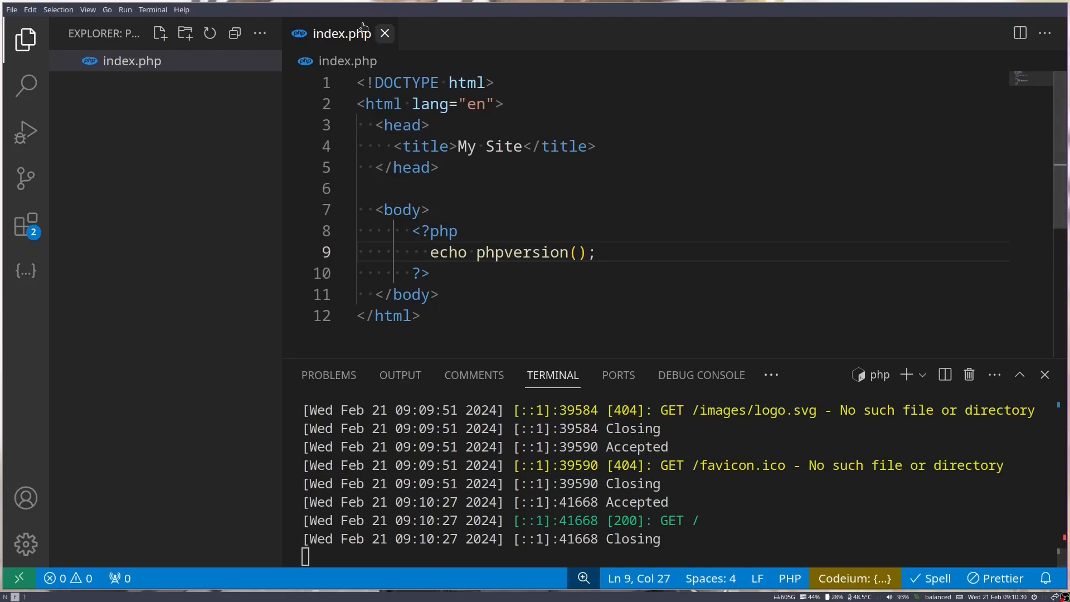
{"action": "mouse_move", "coordinate": [474, 235]}
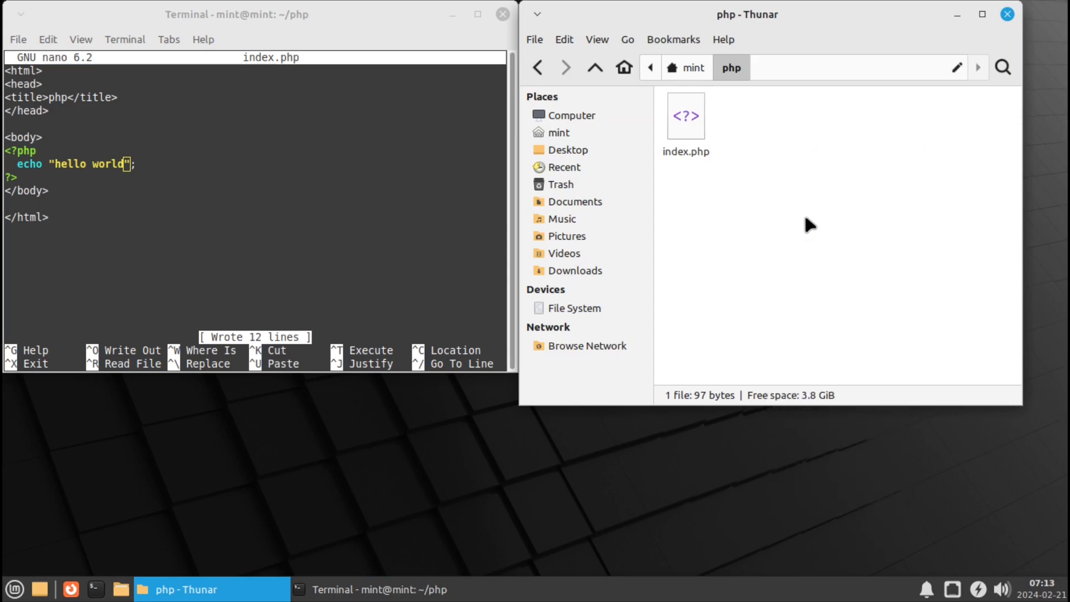
{"action": "mouse_move", "coordinate": [352, 167]}
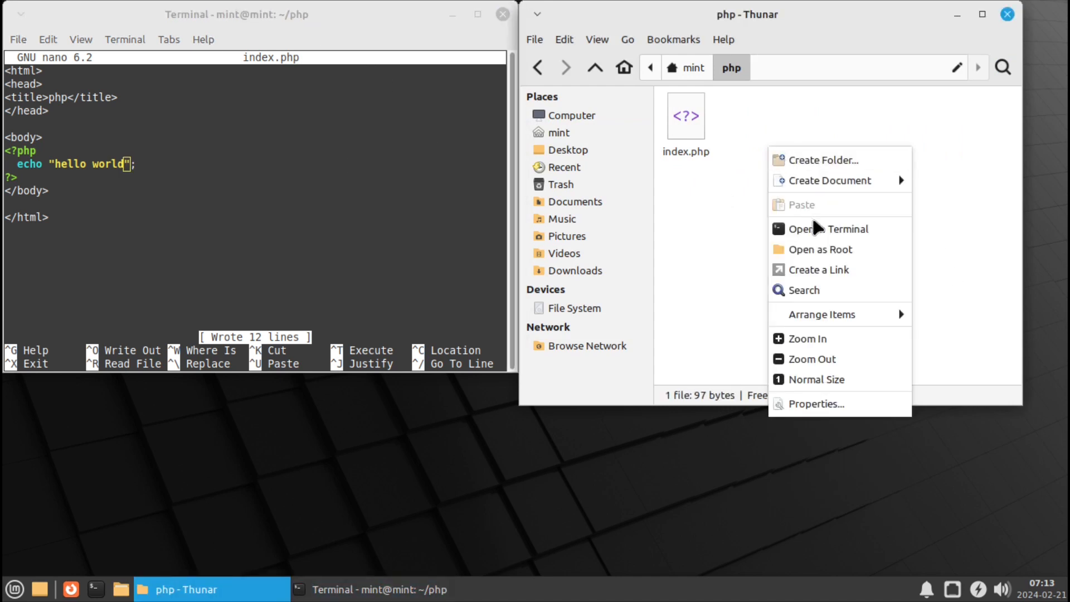
{"action": "mouse_move", "coordinate": [844, 235]}
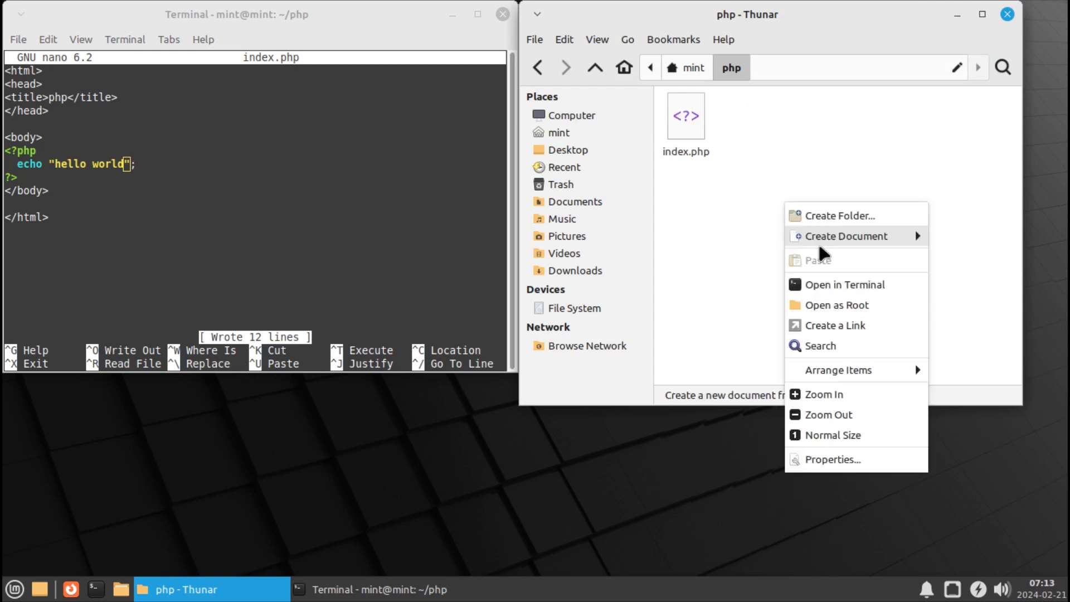
{"action": "mouse_move", "coordinate": [844, 284]}
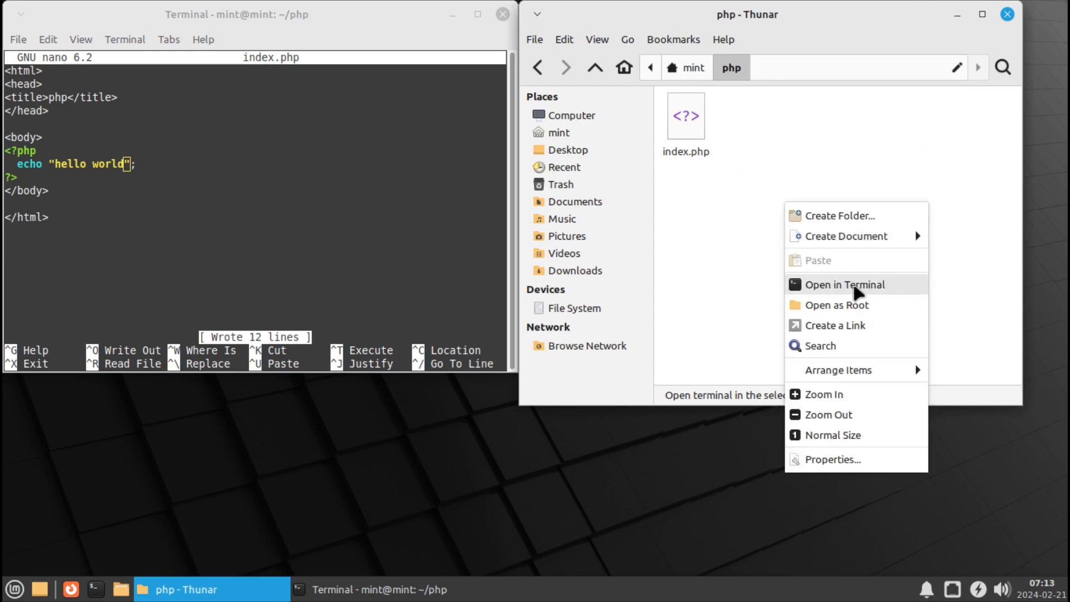
{"action": "mouse_move", "coordinate": [856, 292]}
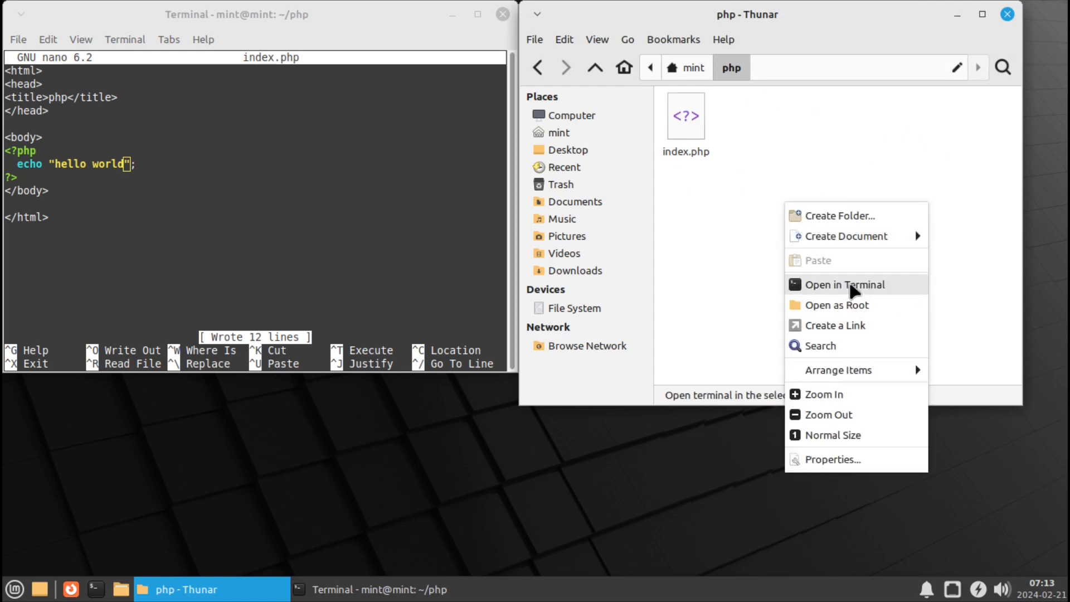
Step: Open a terminal from Thunar's php folder and type ls
{"action": "left_click", "coordinate": [844, 285]}
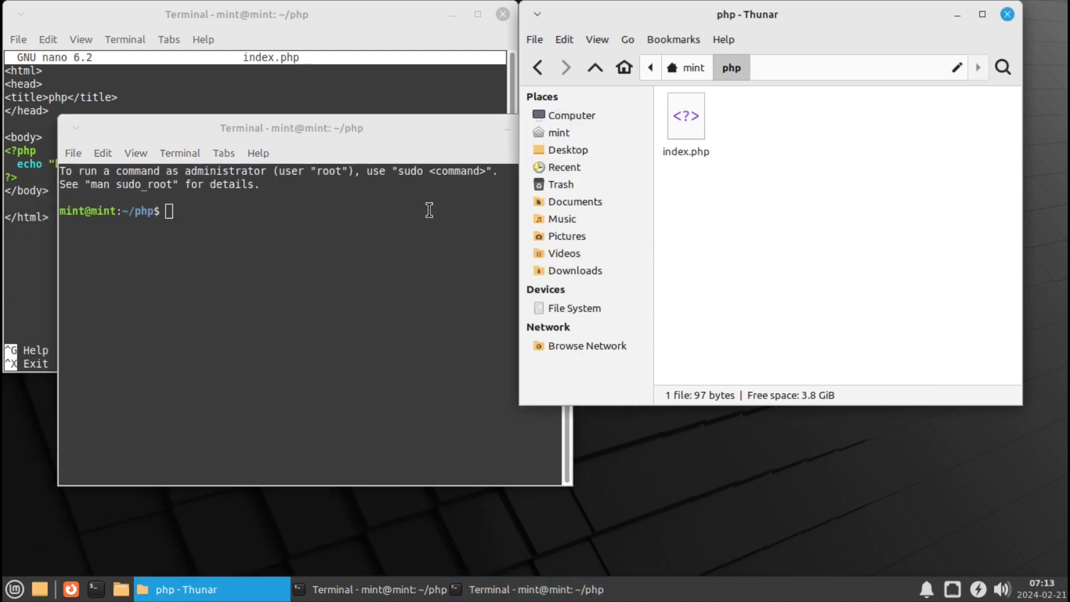
{"action": "type", "text": "ls"}
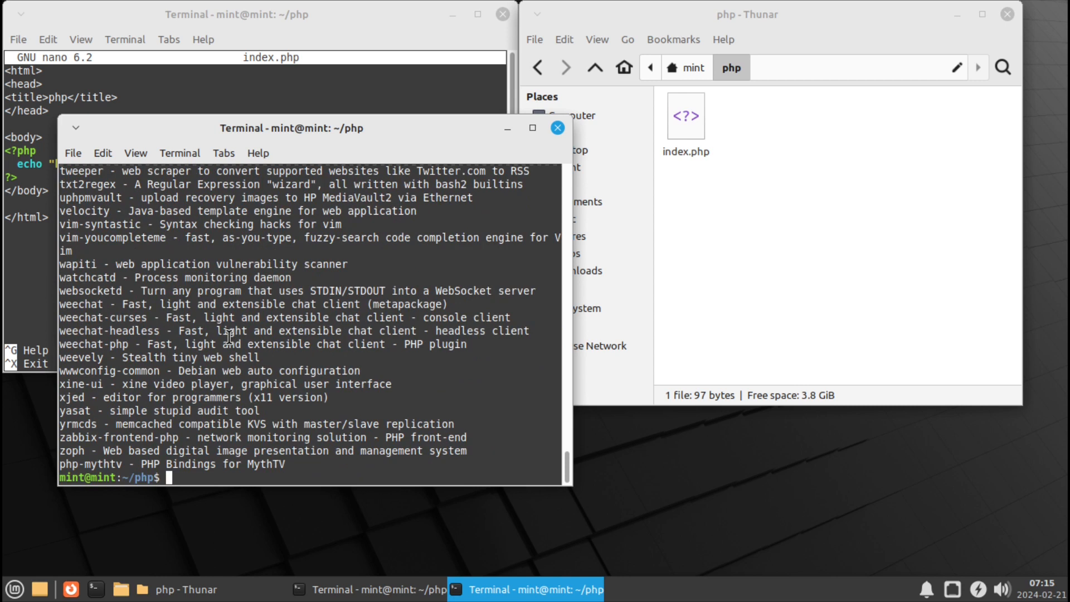
Step: Type a sudo apt update command, then discard it and clear the terminal
{"action": "type", "text": "sudo apt i"}
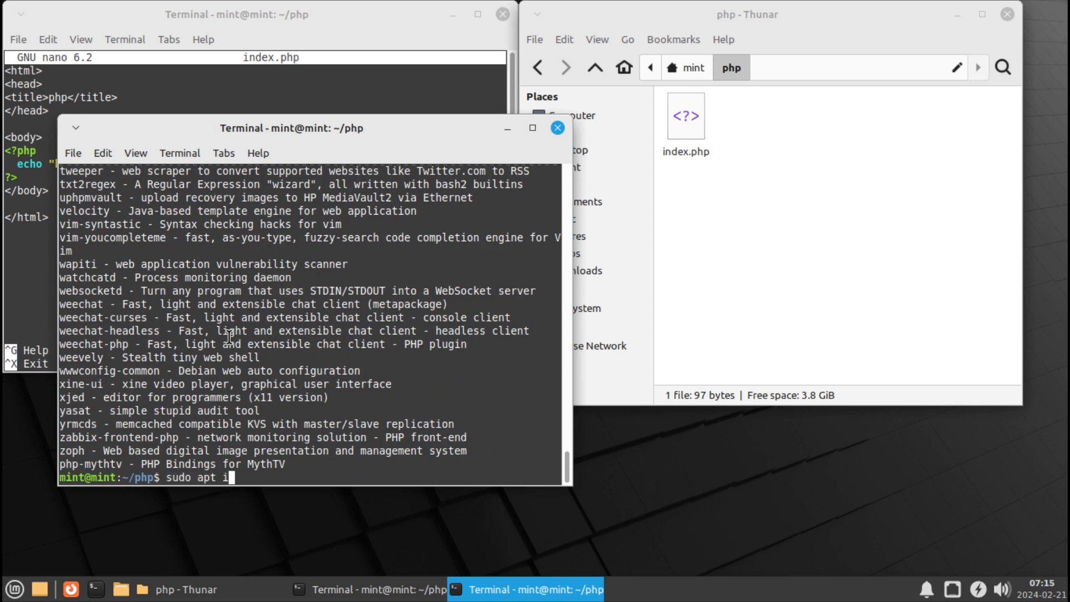
{"action": "type", "text": "pdate &&"}
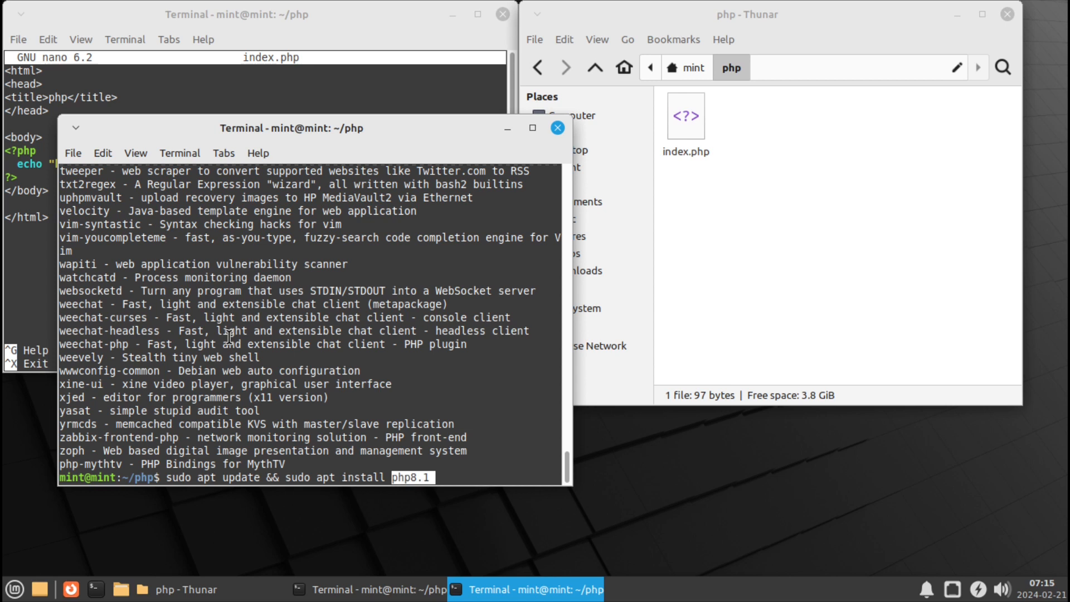
{"action": "key", "text": "BackSpace"}
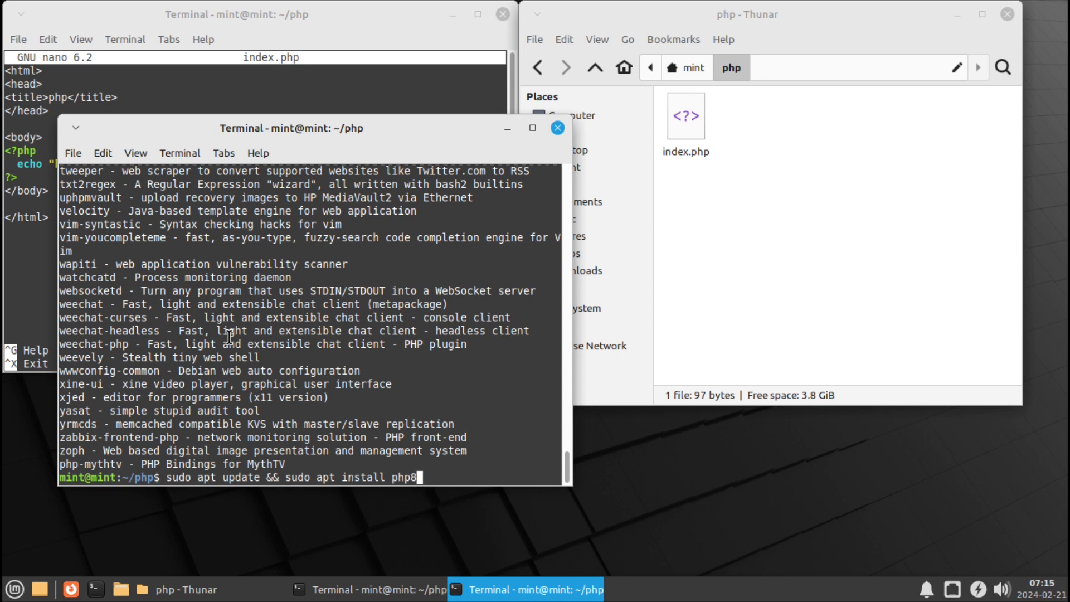
{"action": "key", "text": "Return"}
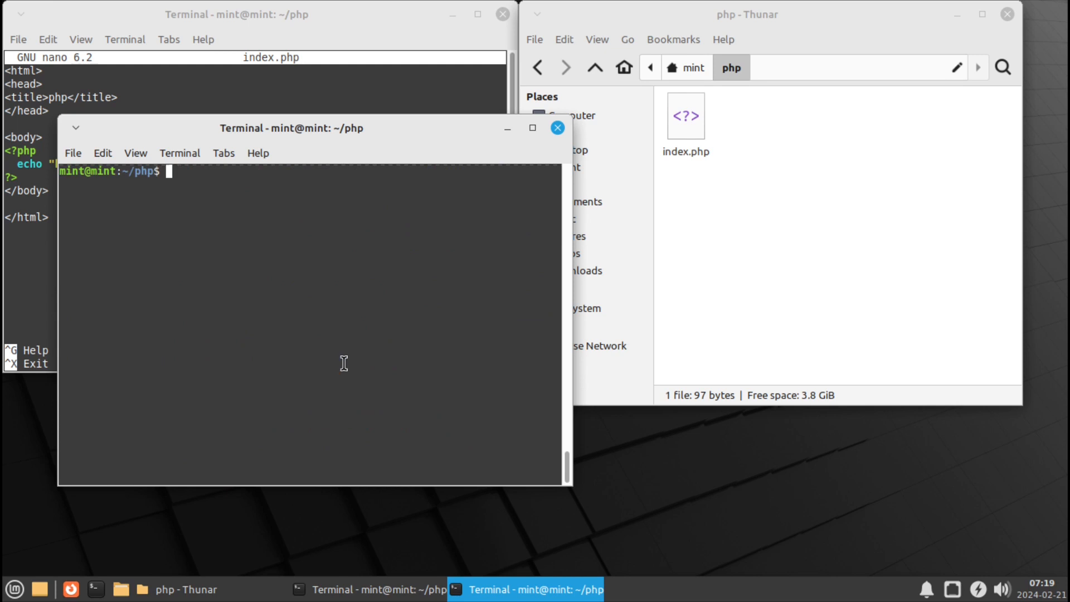
Step: Install php8.1 with apt, entering the password and confirming with Y, then list the folder
{"action": "type", "text": "sudo apt install php"}
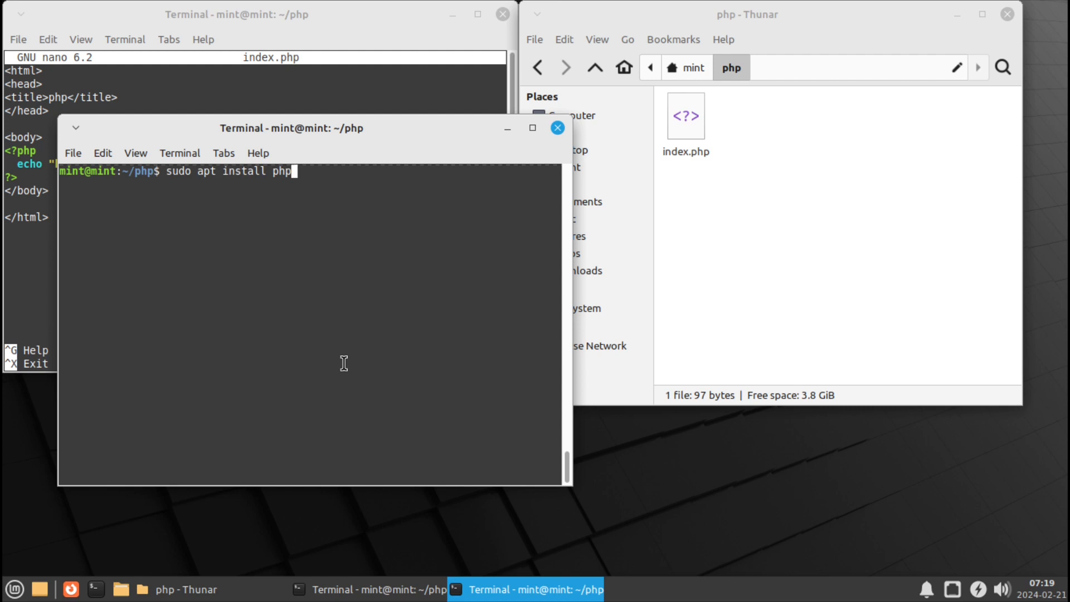
{"action": "type", "text": "8.1"}
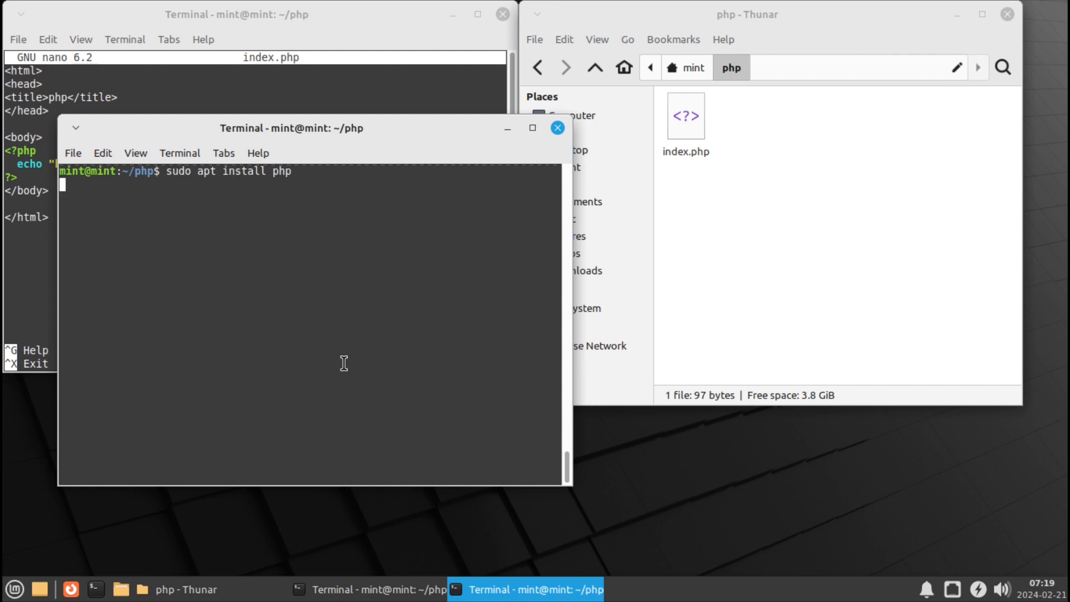
{"action": "key", "text": "Return"}
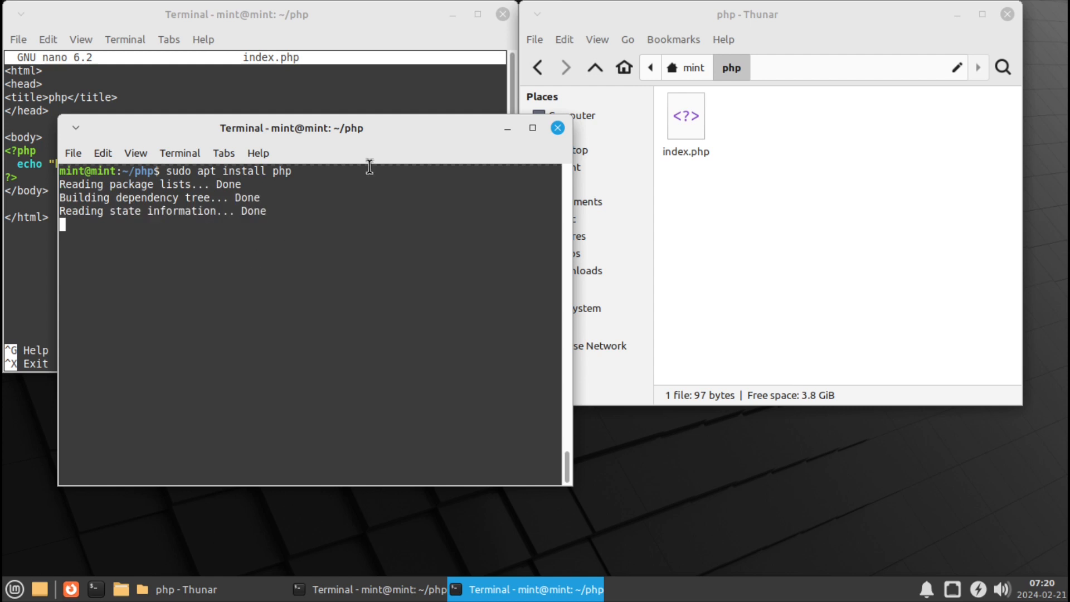
{"action": "key", "text": "Return"}
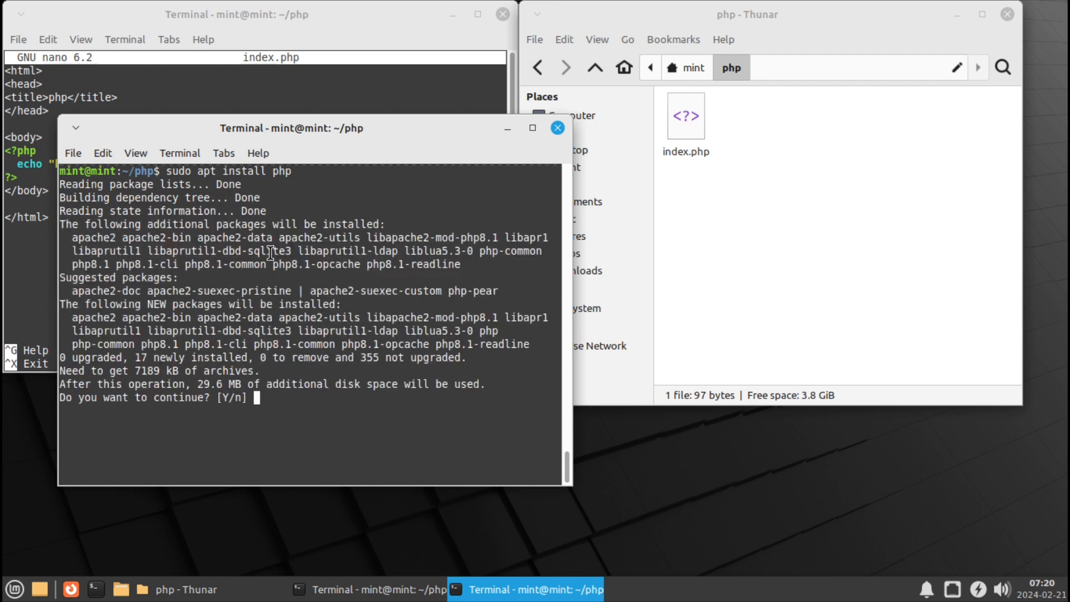
{"action": "type", "text": "Y"}
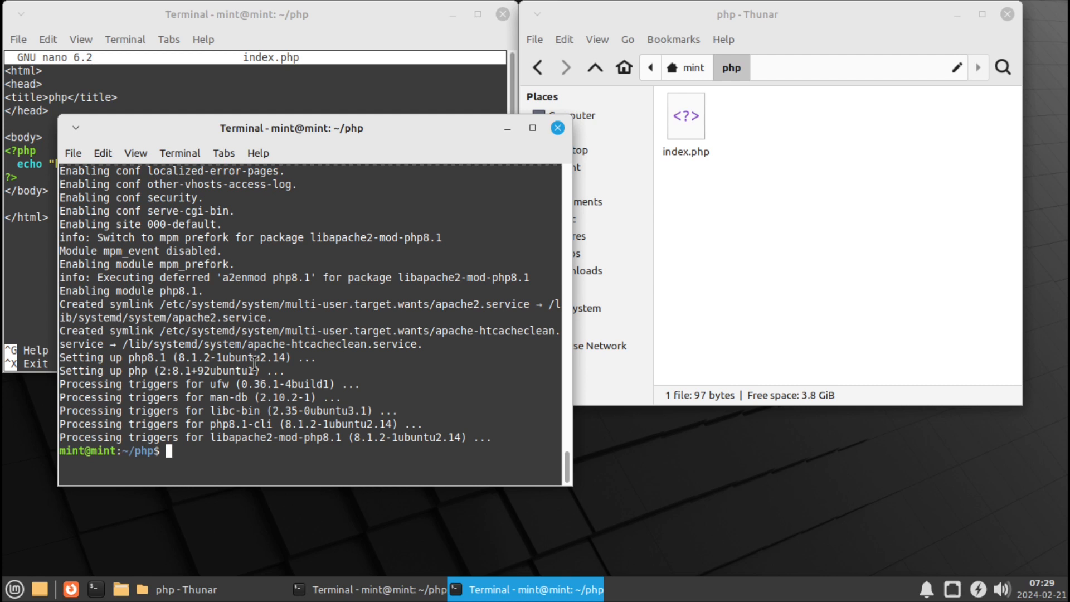
{"action": "type", "text": "ls"}
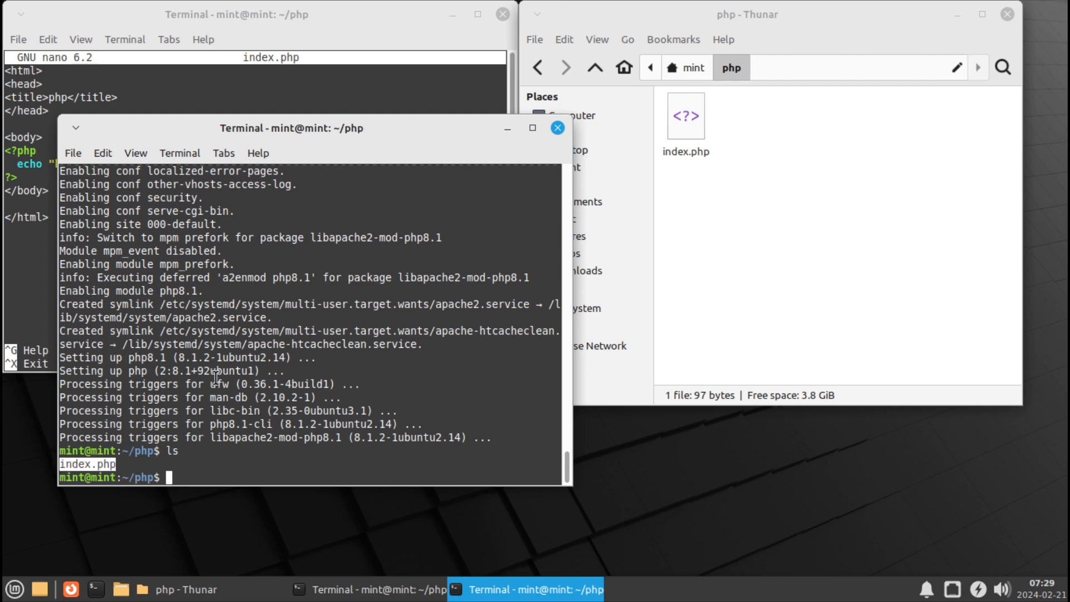
{"action": "mouse_move", "coordinate": [203, 383]}
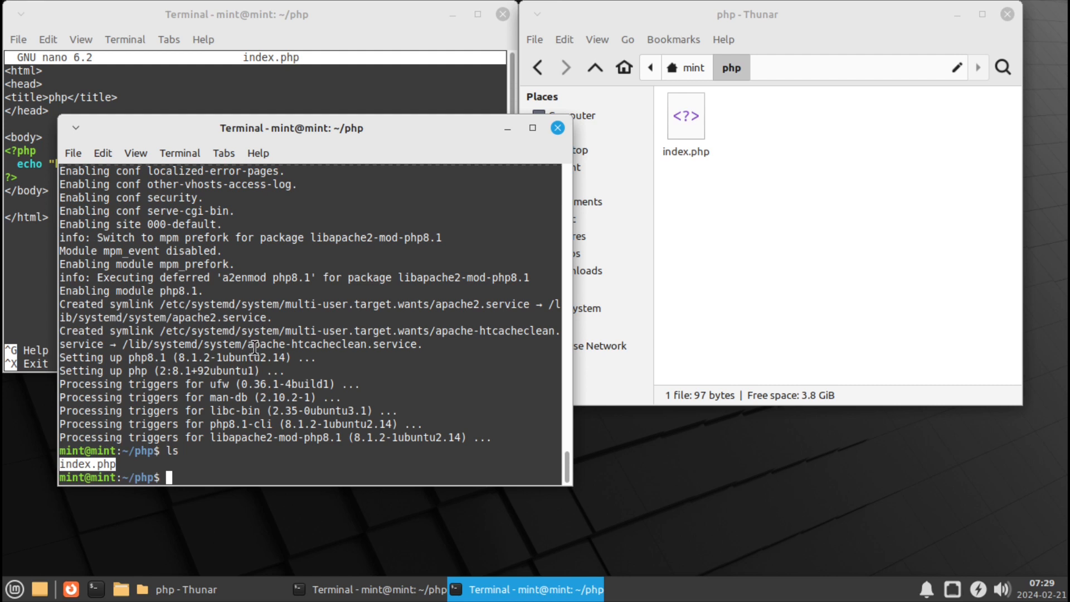
Step: Start the PHP development server on localhost:8000 and right-click its URL
{"action": "type", "text": "php -"}
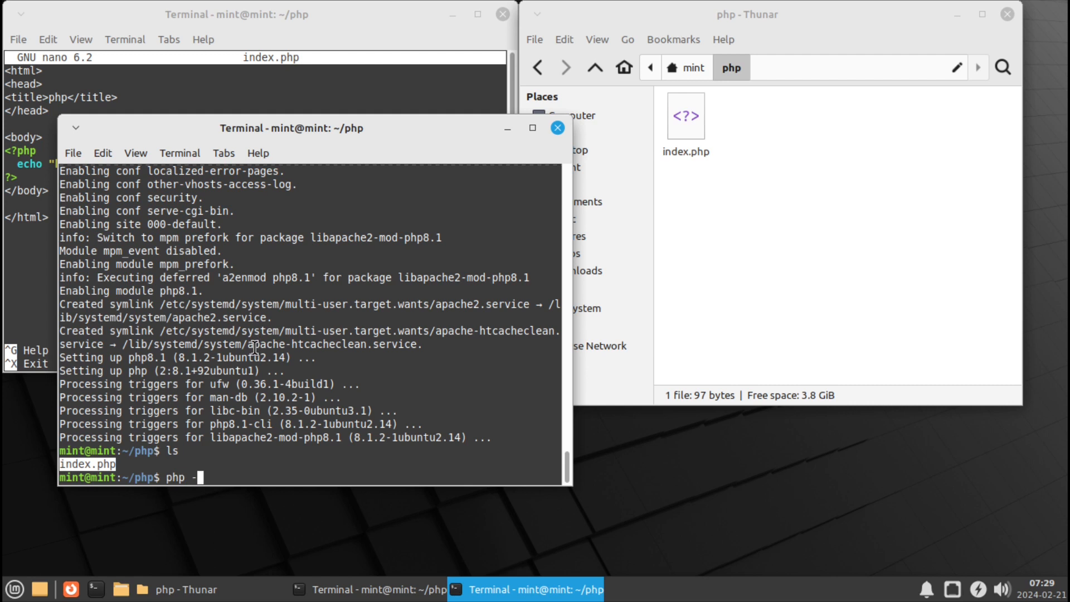
{"action": "type", "text": "S localh"}
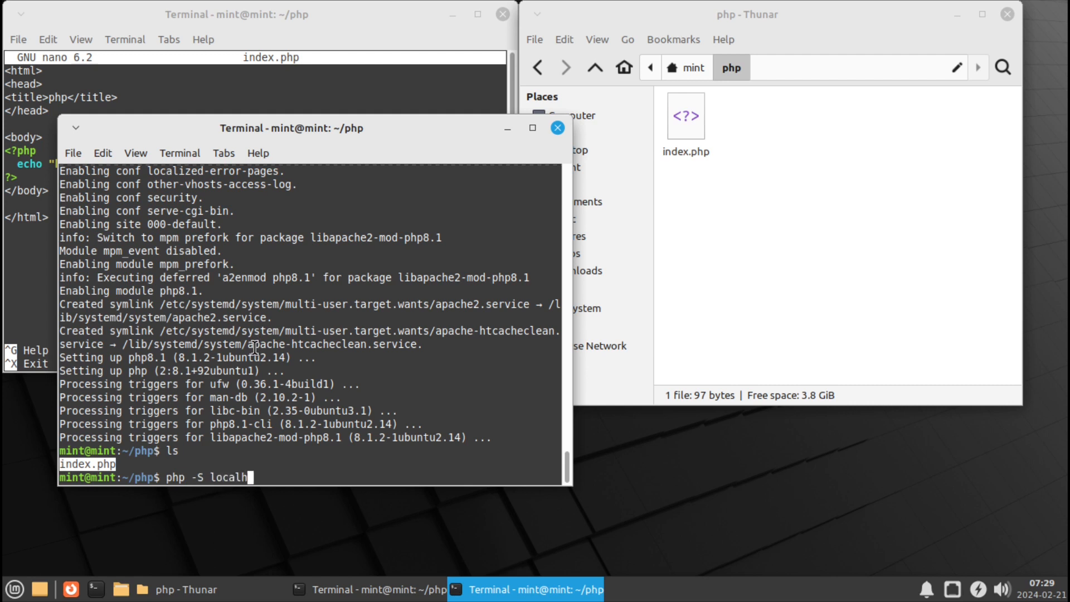
{"action": "type", "text": "ost:8000"}
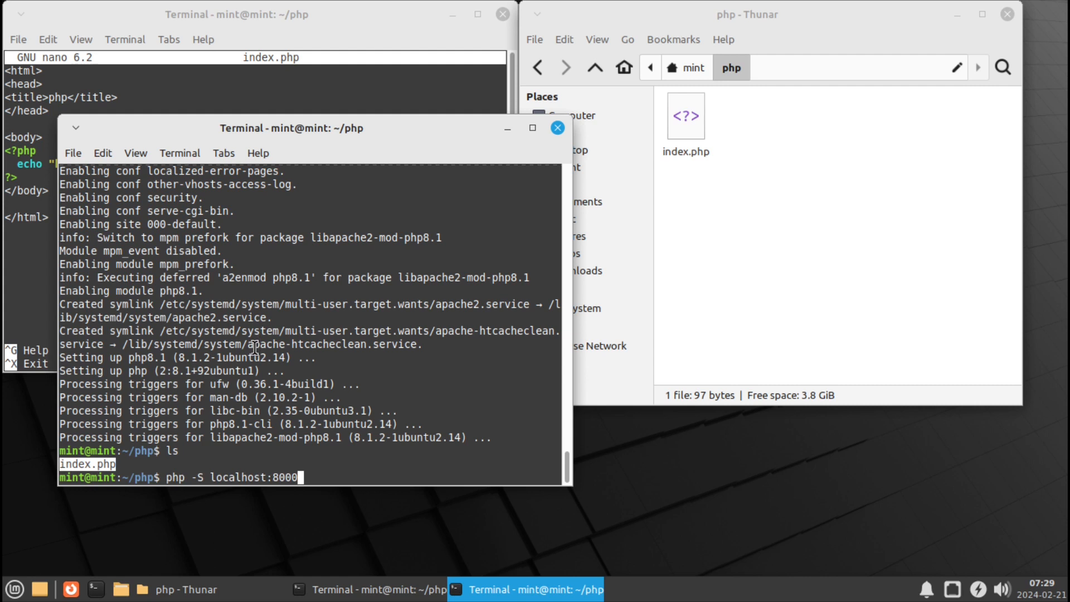
{"action": "key", "text": "Return"}
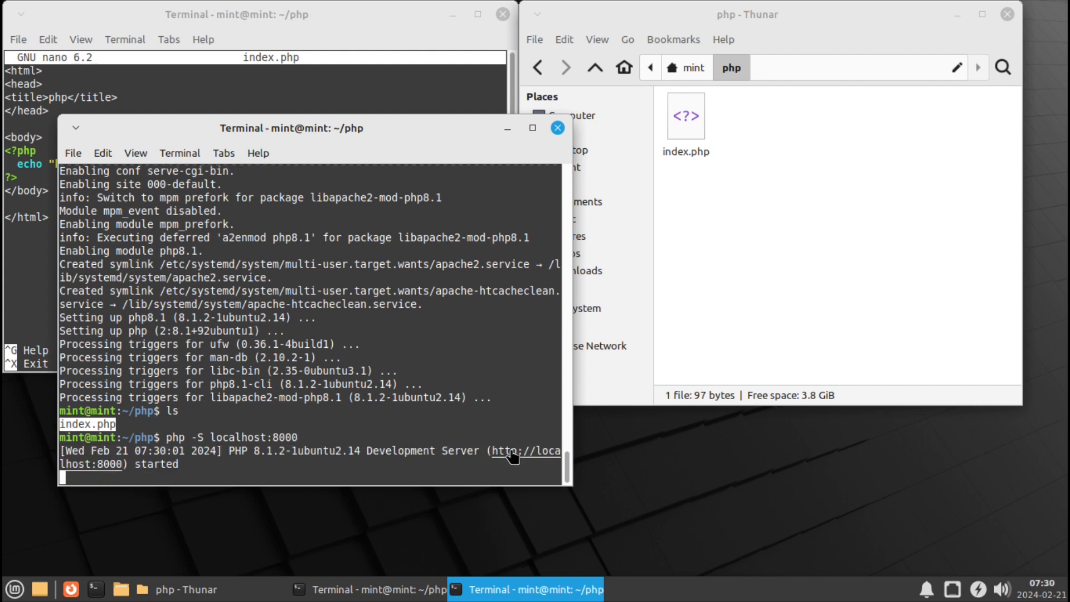
{"action": "right_click", "coordinate": [510, 456]}
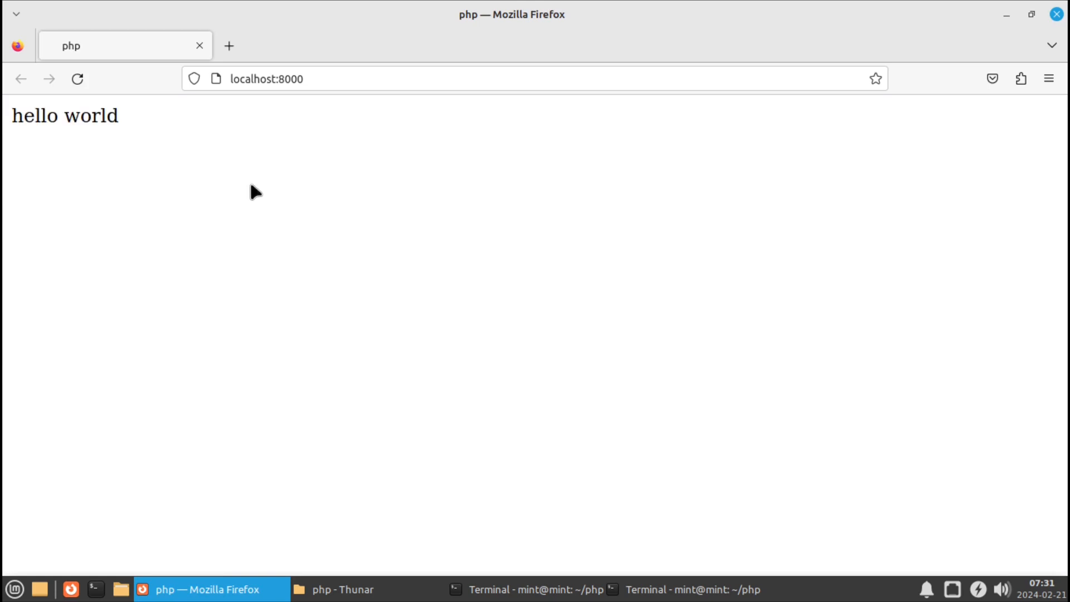
Step: Replace 'hello world' in index.php with phpversion(), save the file, and return to Firefox
{"action": "left_click", "coordinate": [525, 588]}
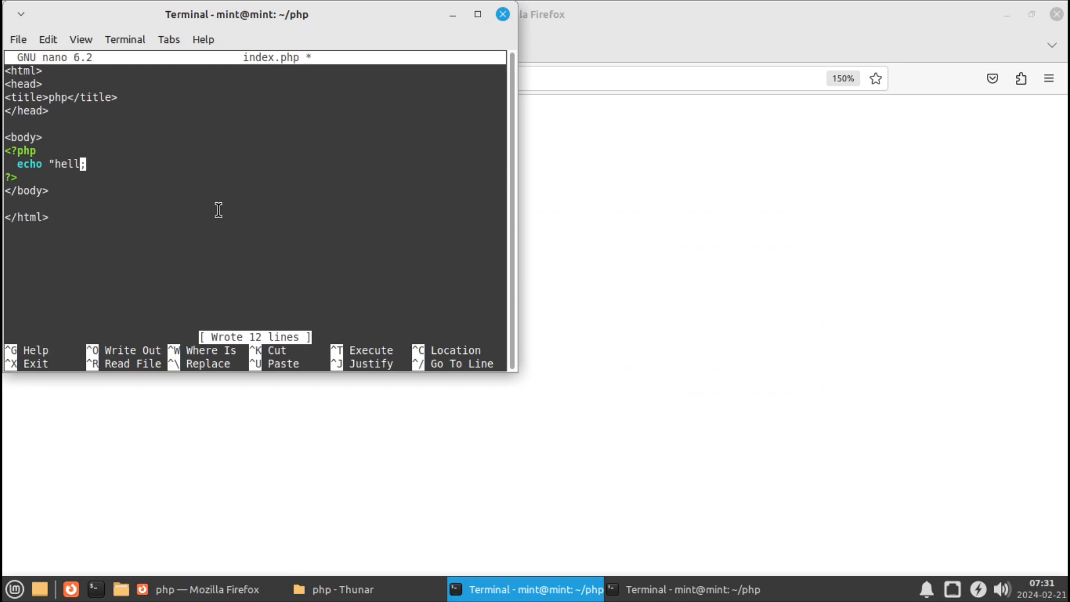
{"action": "type", "text": "php"}
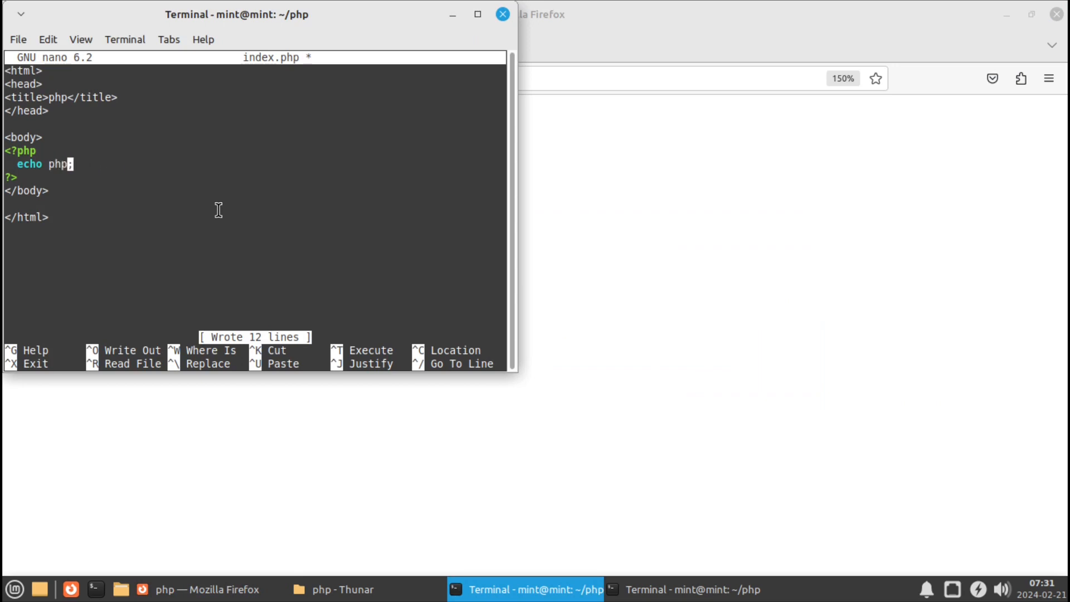
{"action": "type", "text": "version("}
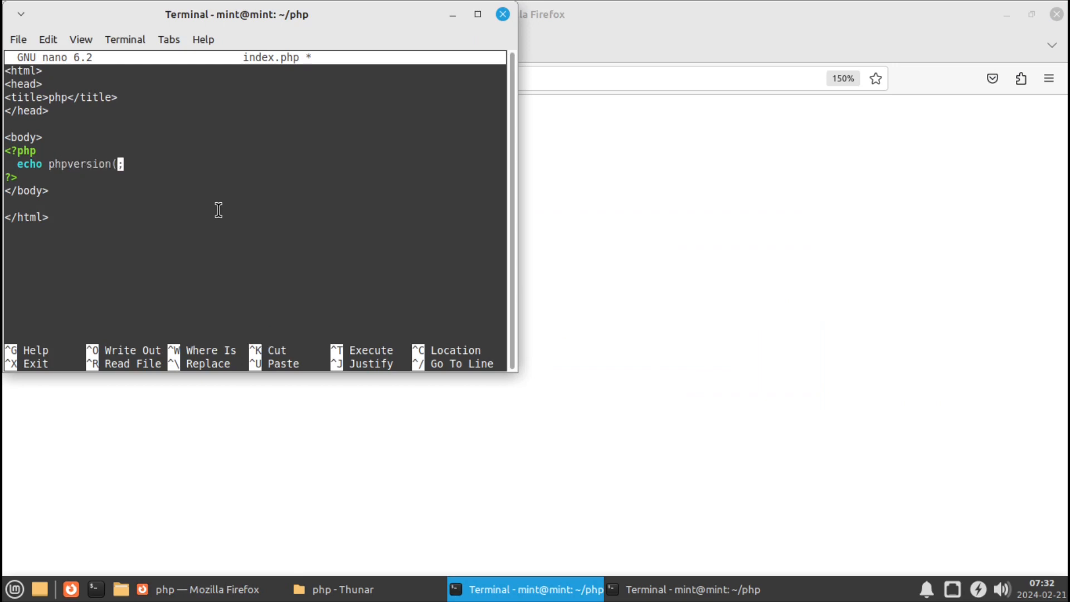
{"action": "type", "text": ")"}
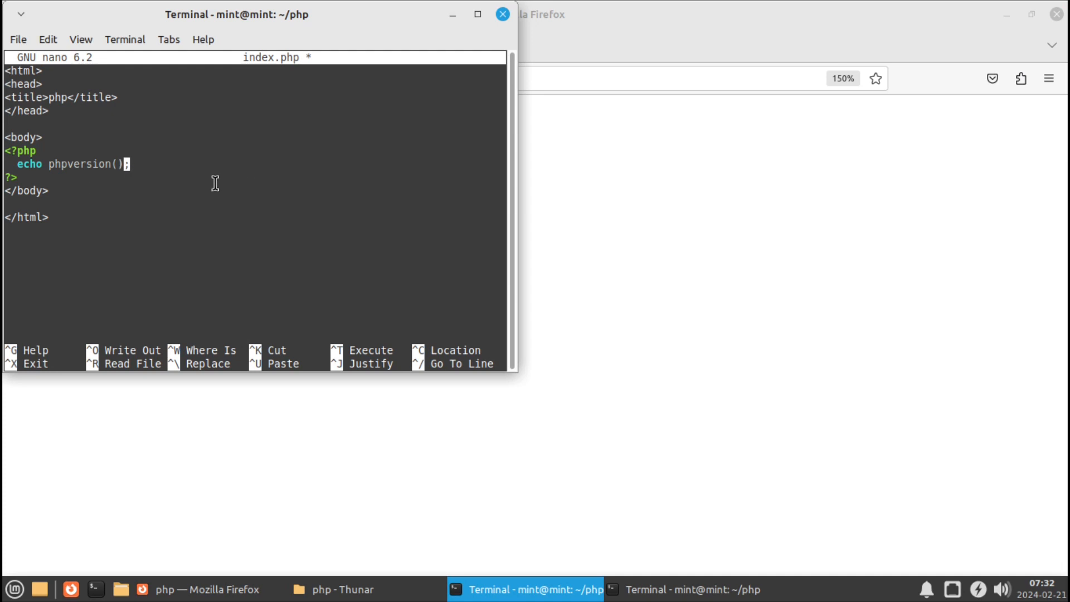
{"action": "key", "text": "ctrl+o"}
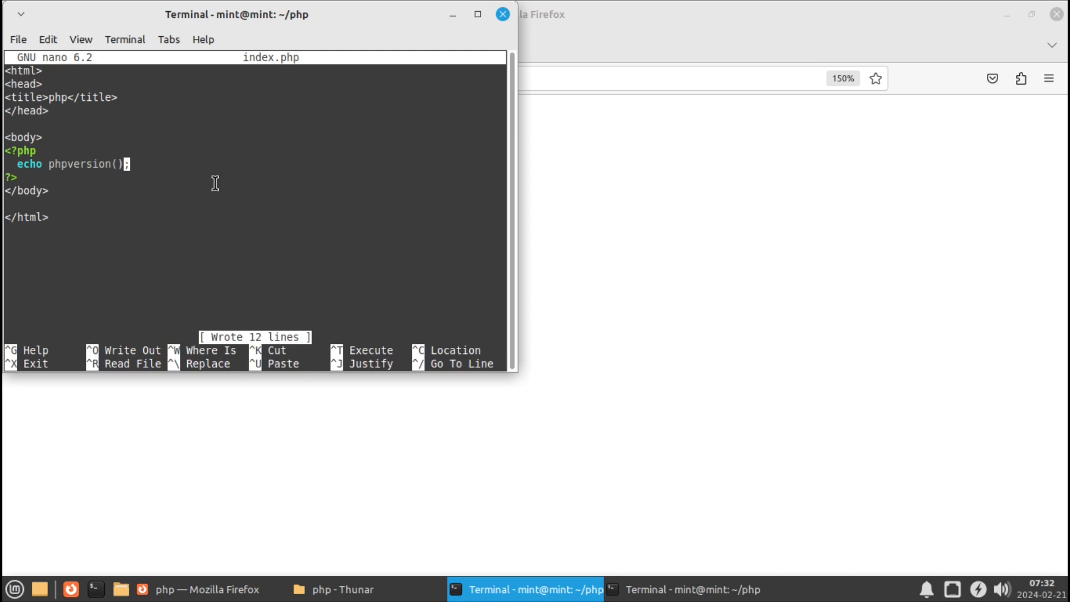
{"action": "left_click", "coordinate": [207, 589]}
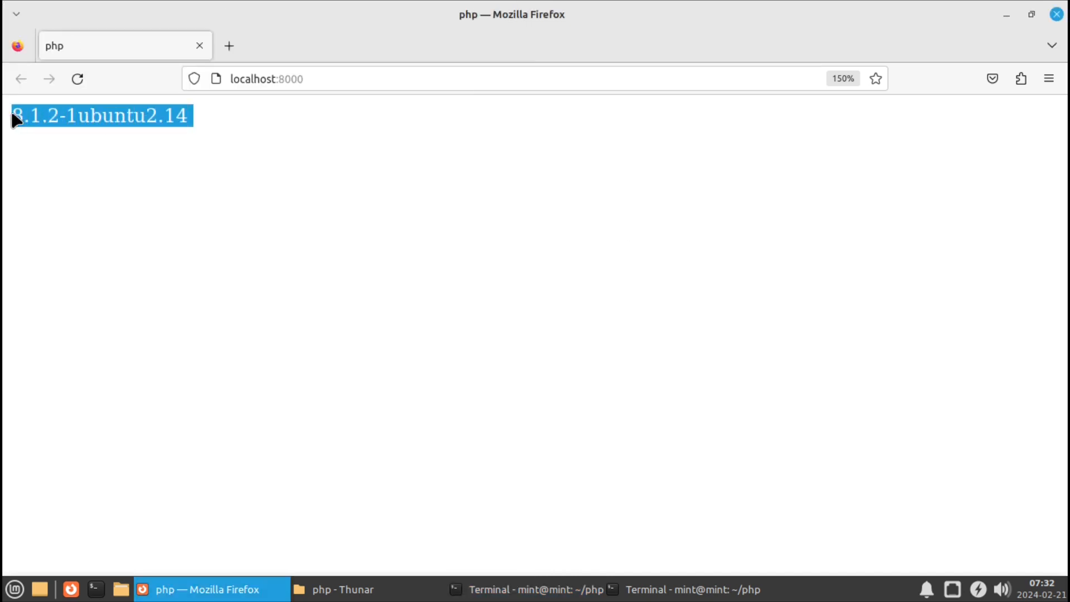
Step: Deselect the text and view PHP version 8.1.2-1ubuntu2.14 on the localhost:8000 page
{"action": "left_click", "coordinate": [75, 138]}
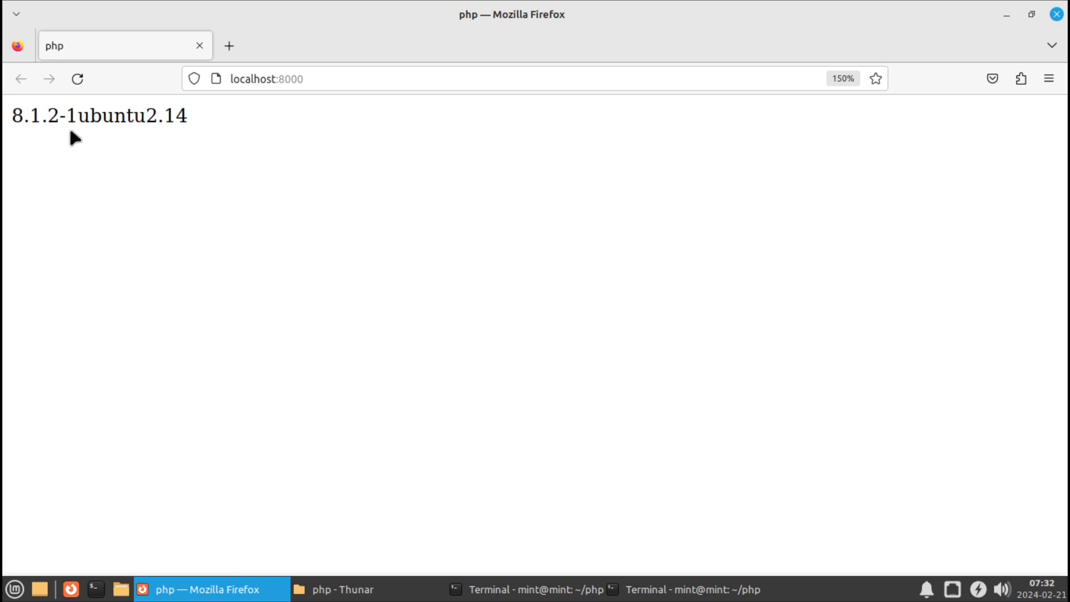
{"action": "double_click", "coordinate": [32, 115]}
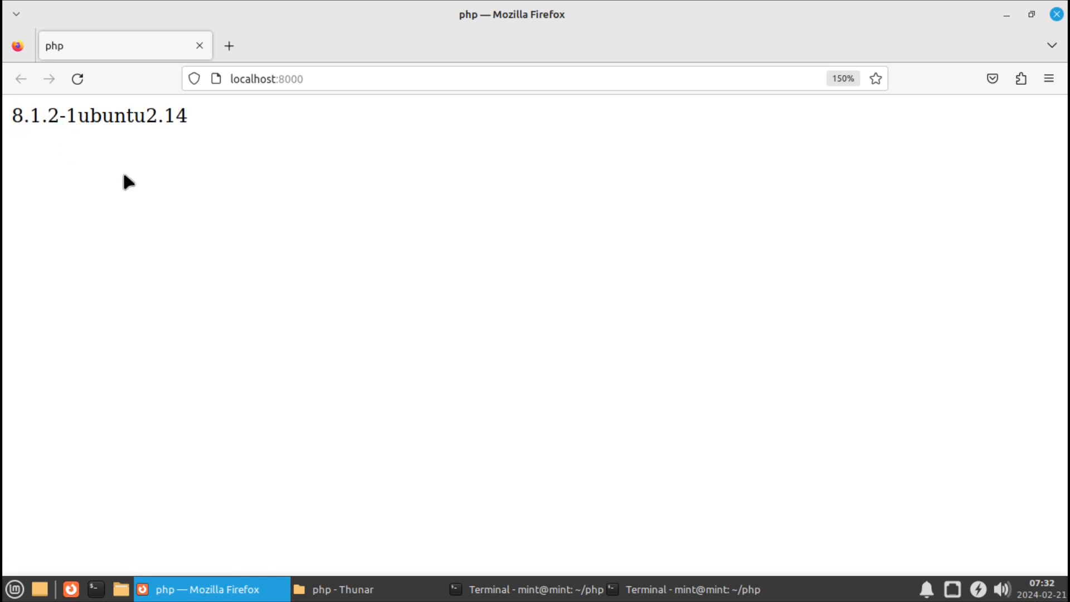
{"action": "mouse_move", "coordinate": [503, 8]}
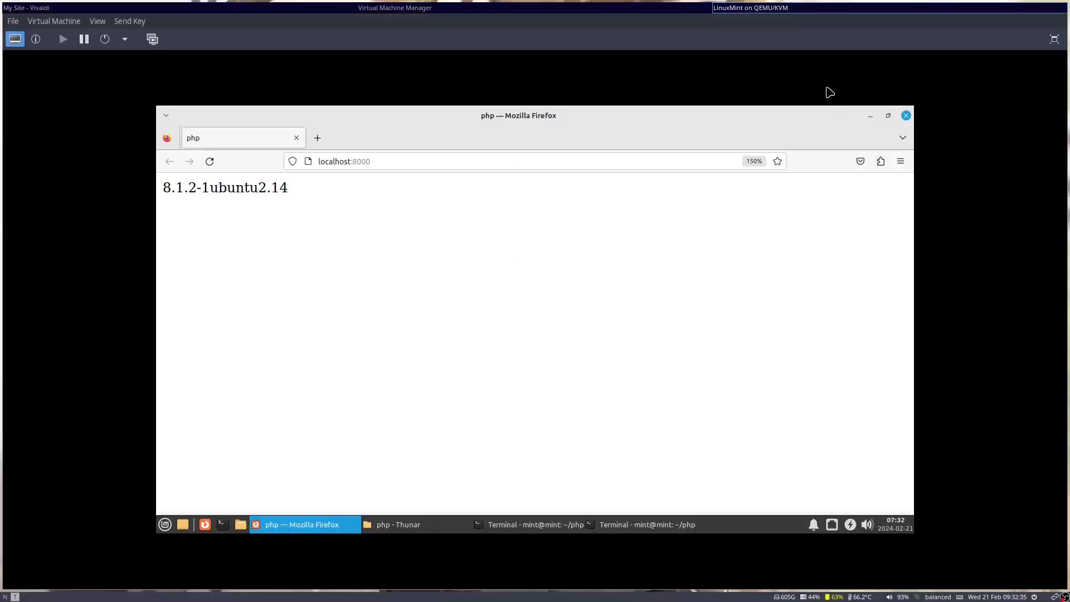
{"action": "mouse_move", "coordinate": [759, 55]}
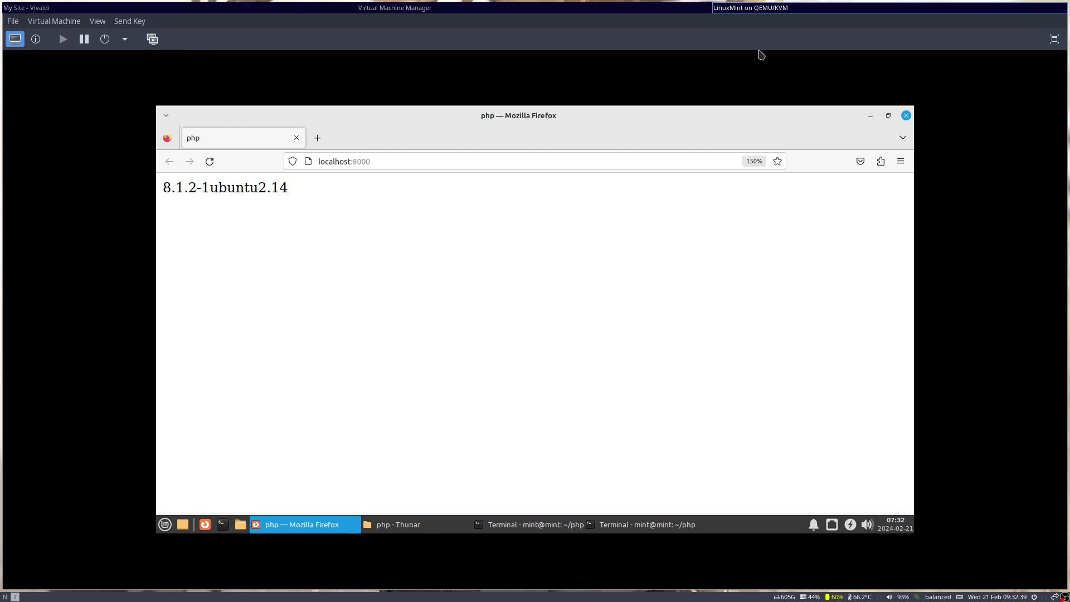